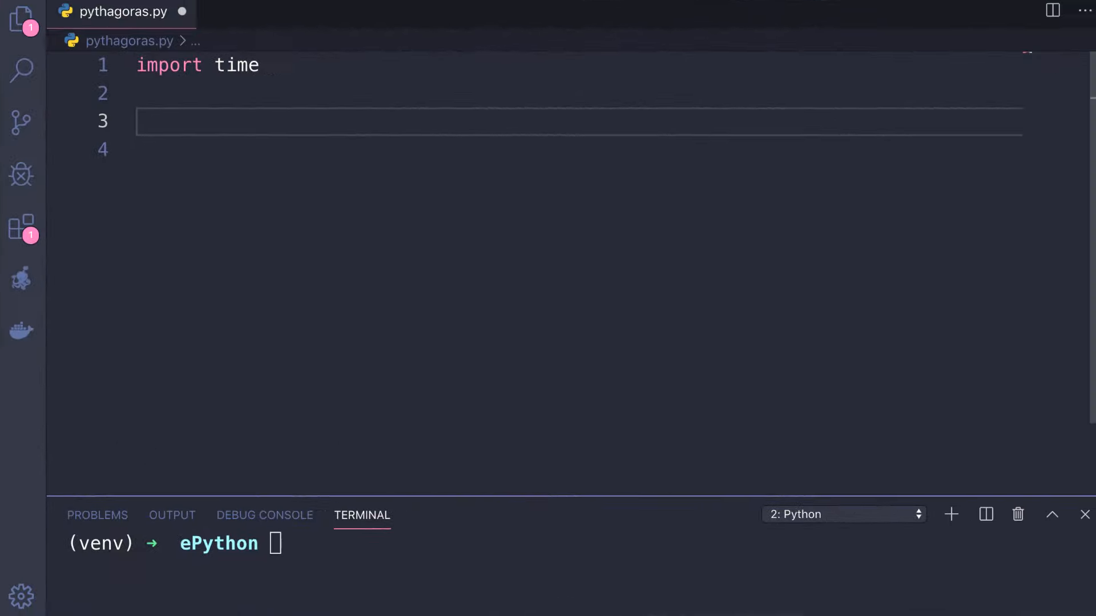
Start def count_triples(limit) with result = 0 and an outer loop over a from 1 to limit.
text(de)
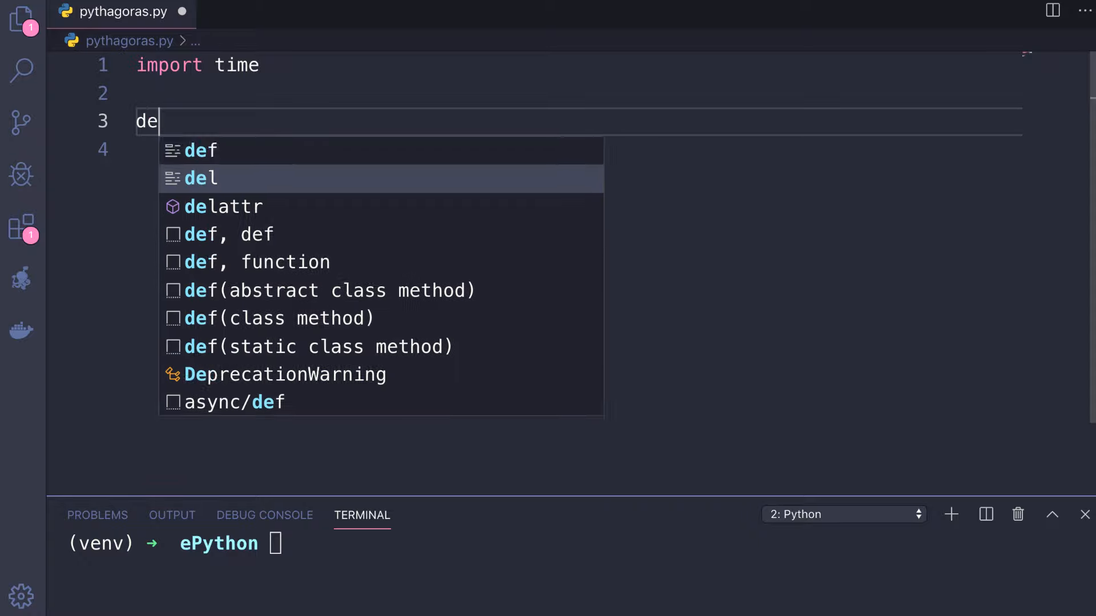
text(f)
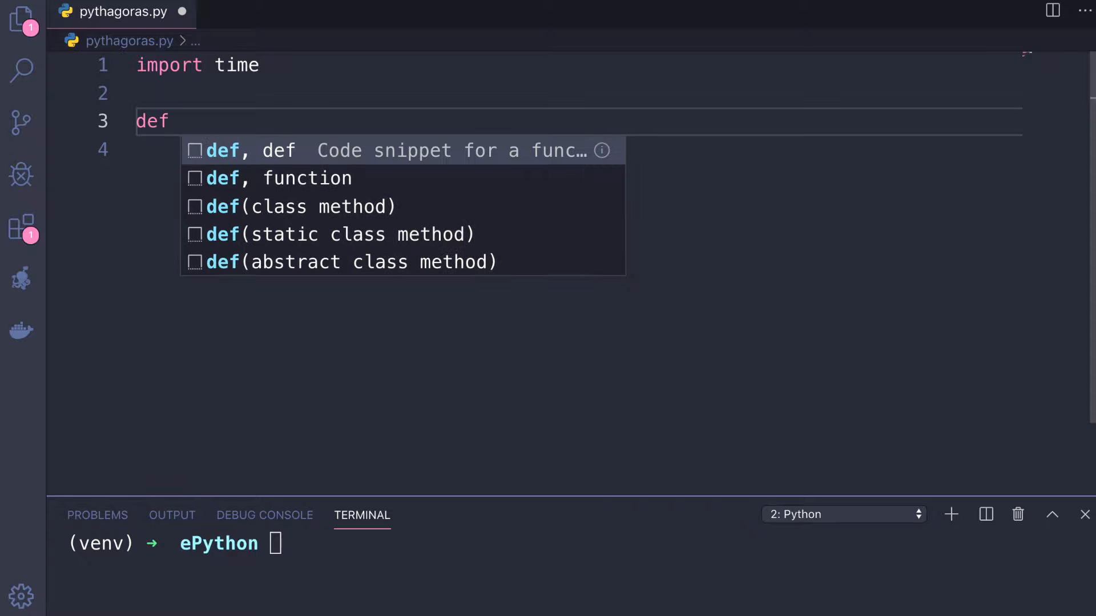
text(count_triples()
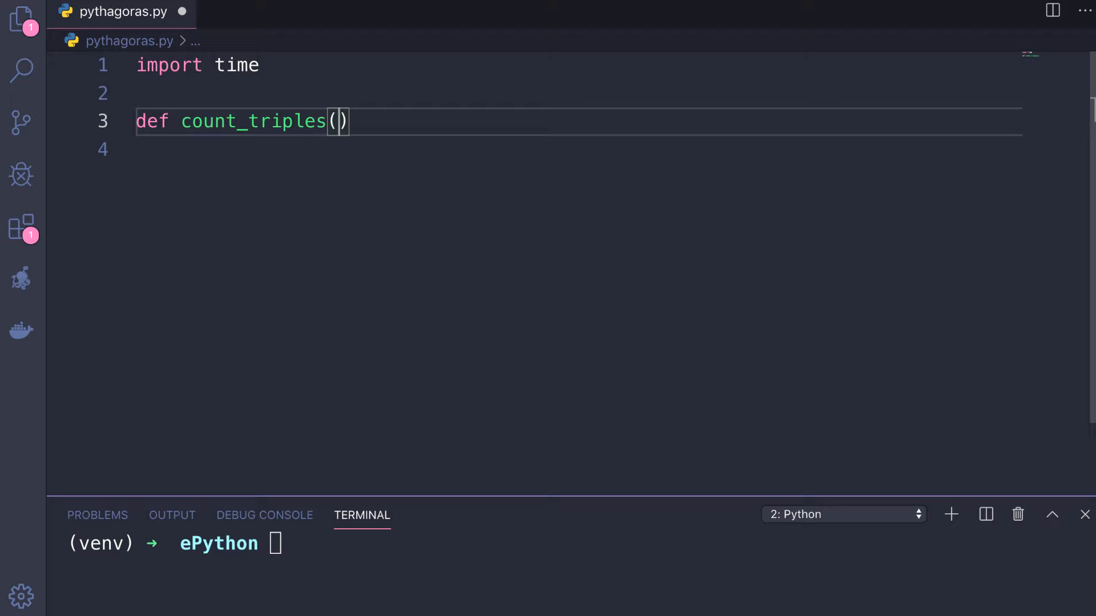
text(limit)
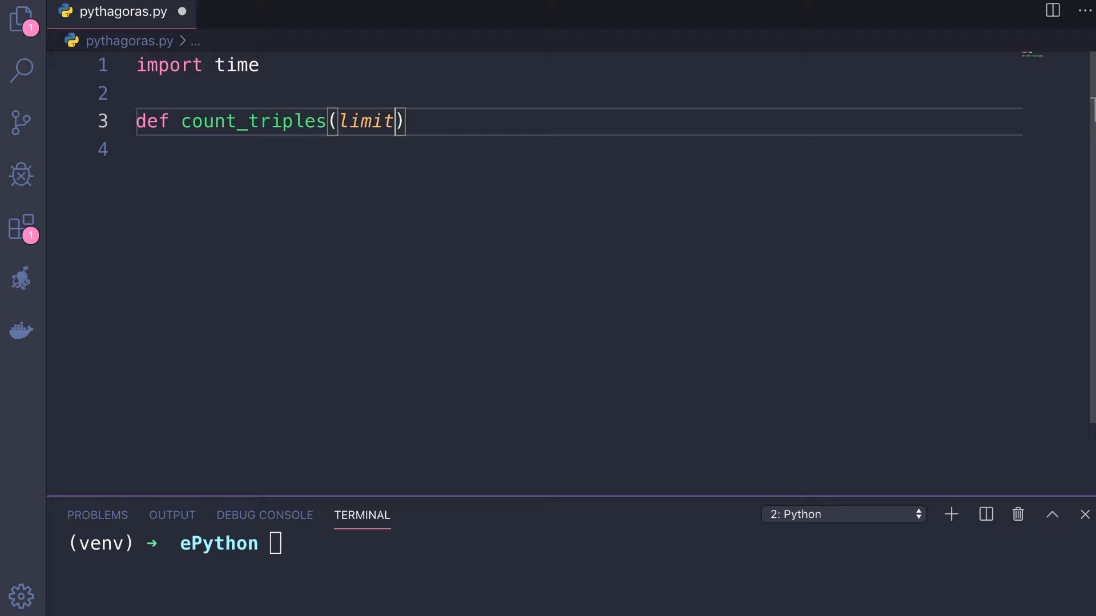
text(:)
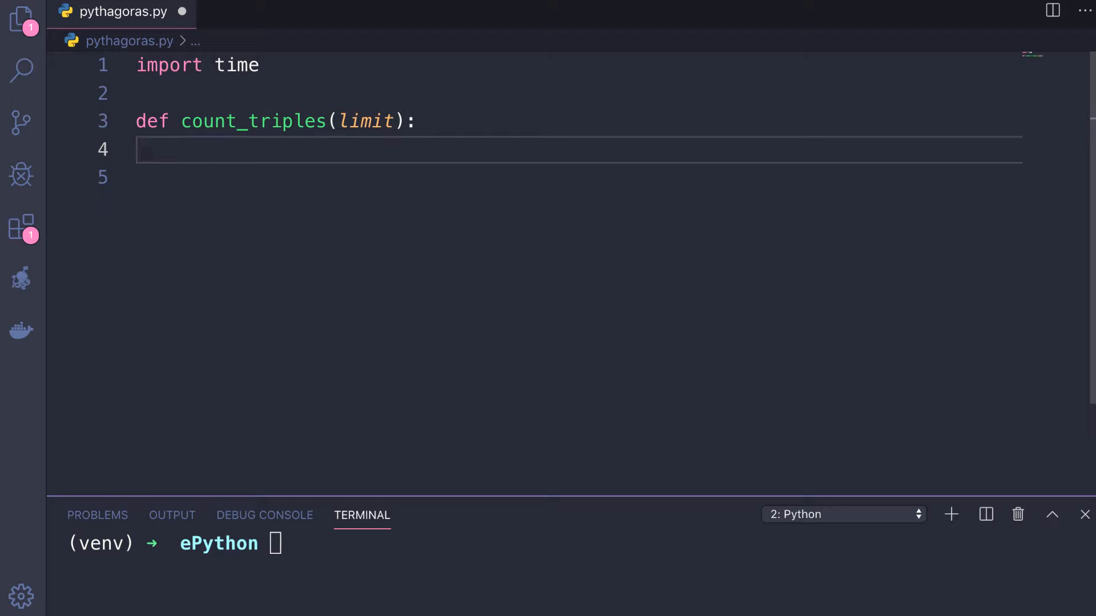
text(result =)
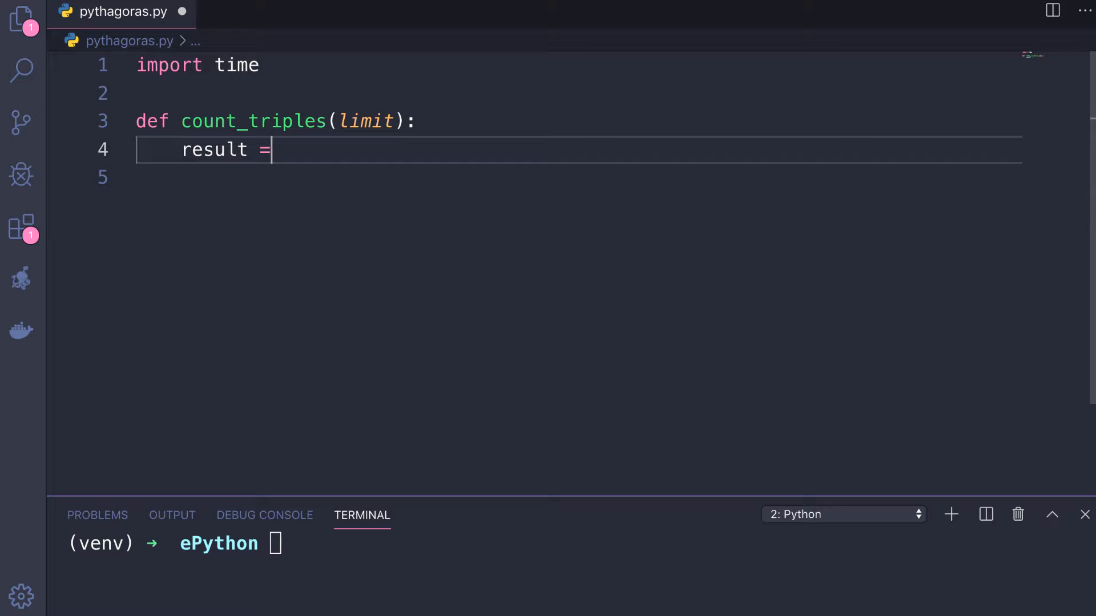
text(0)
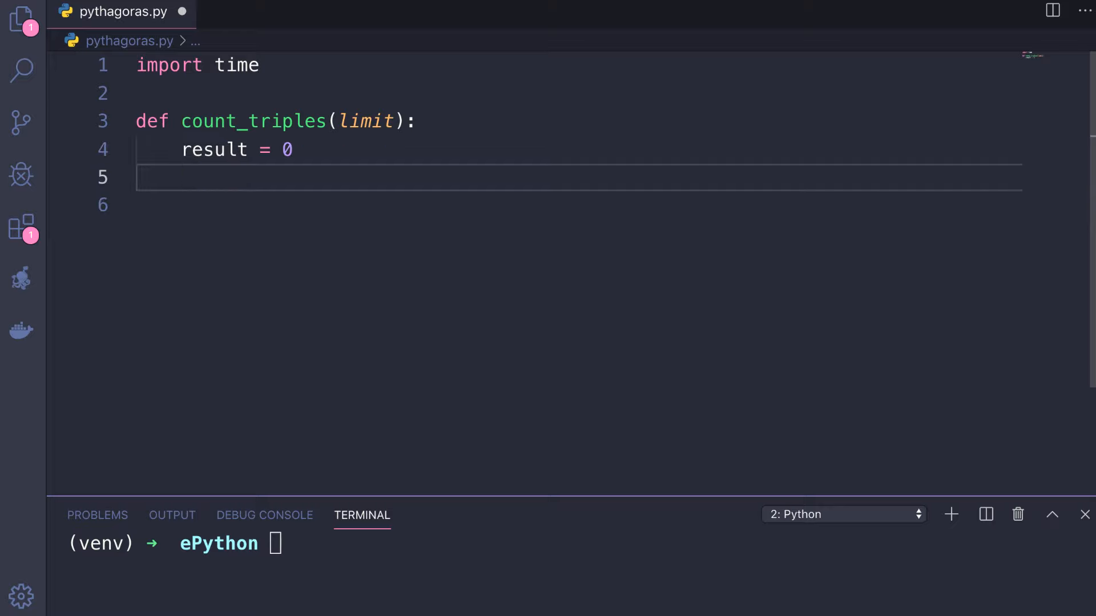
text(for a in range(1, limit + 1):)
click(578, 205)
text(for b in range(a + 1, limit + 1):)
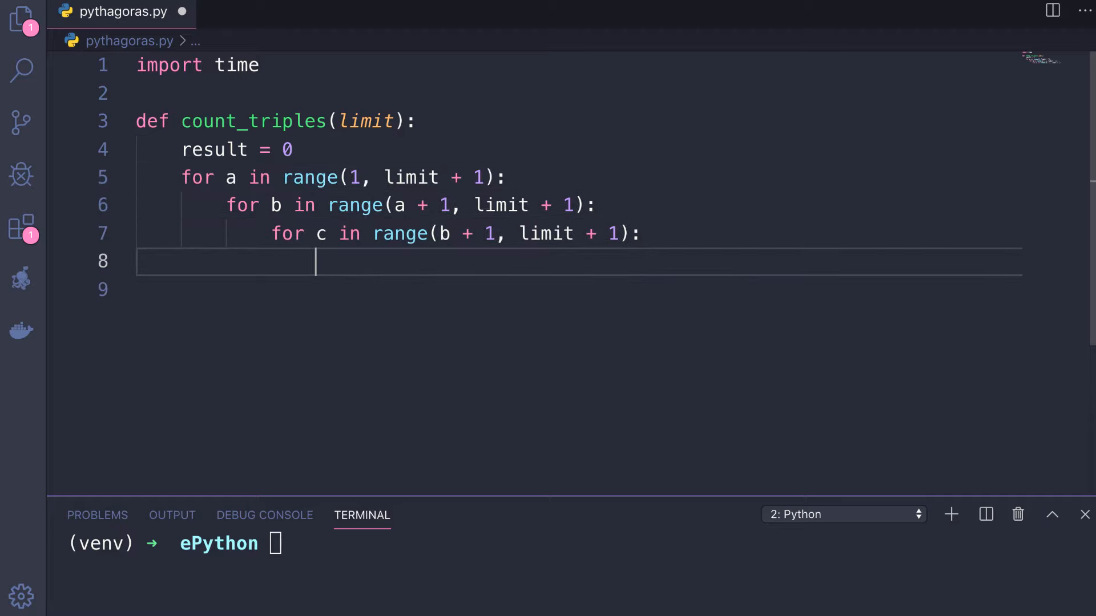
Add the inner loops, the c*c == a*a + b*b check, and return result.
text(if c * c)
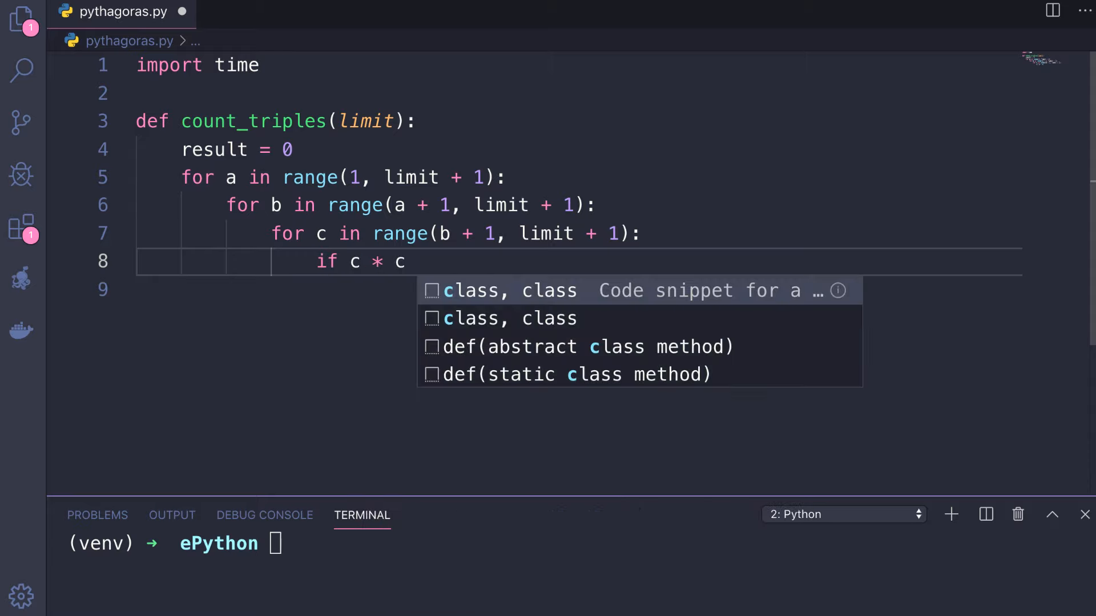
text(> a * a +)
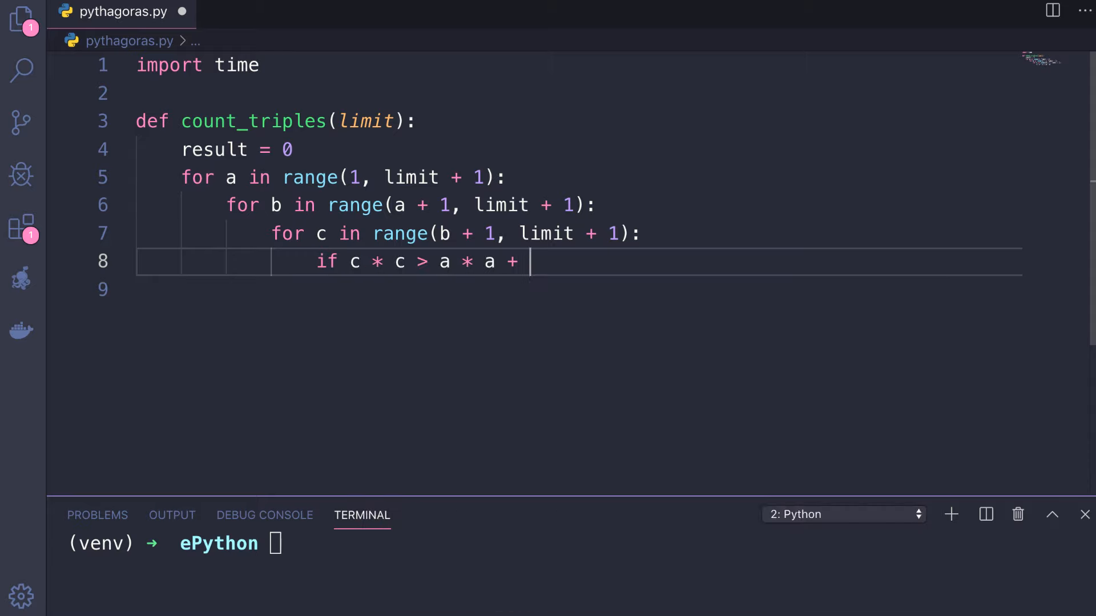
text(b * b:)
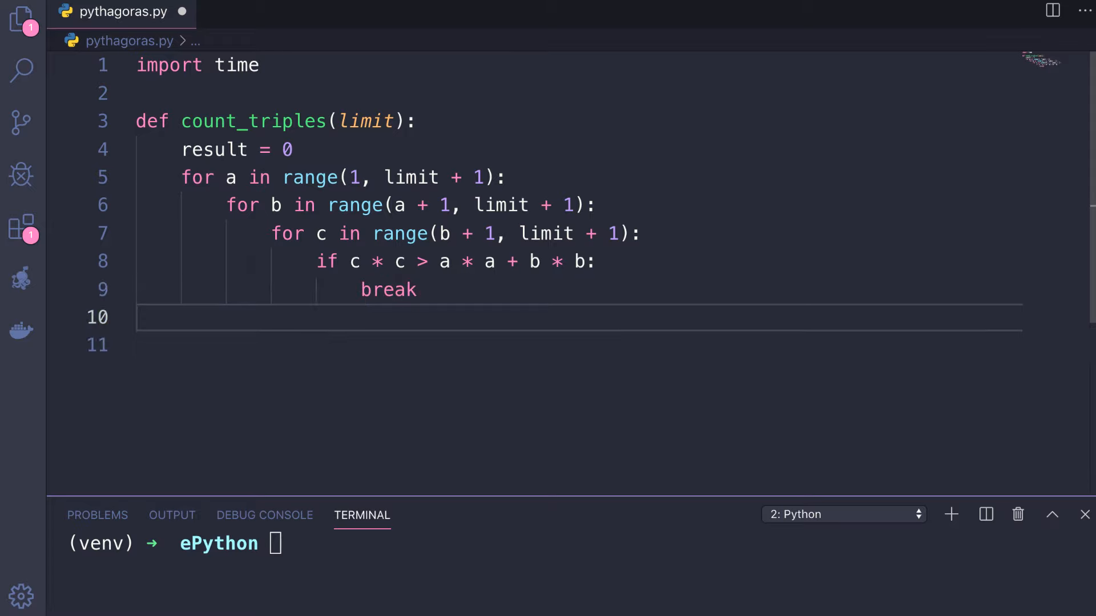
text(if)
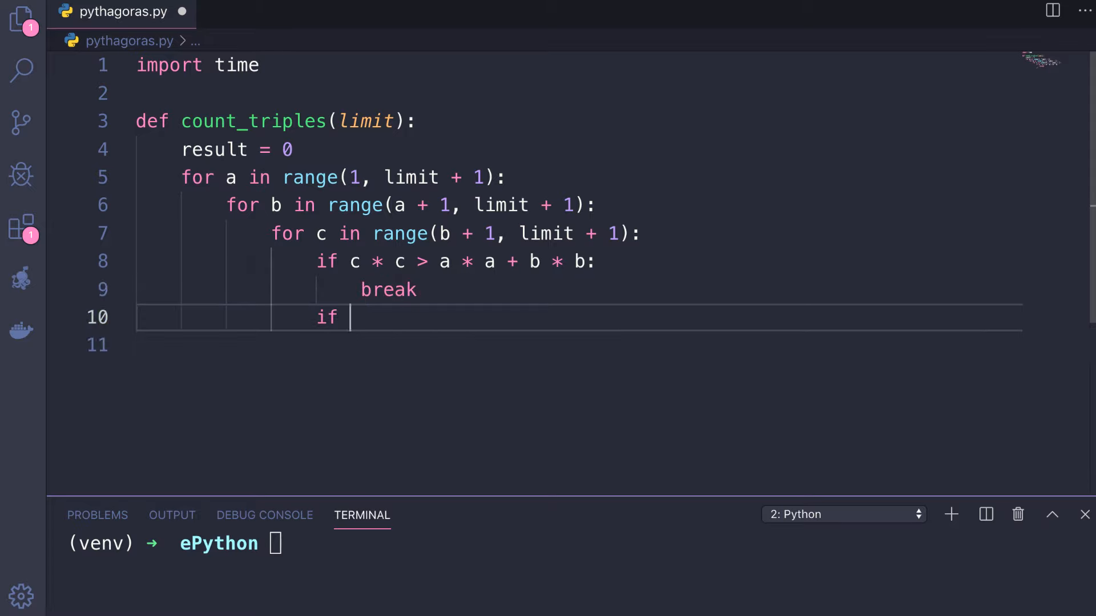
text(c * c =)
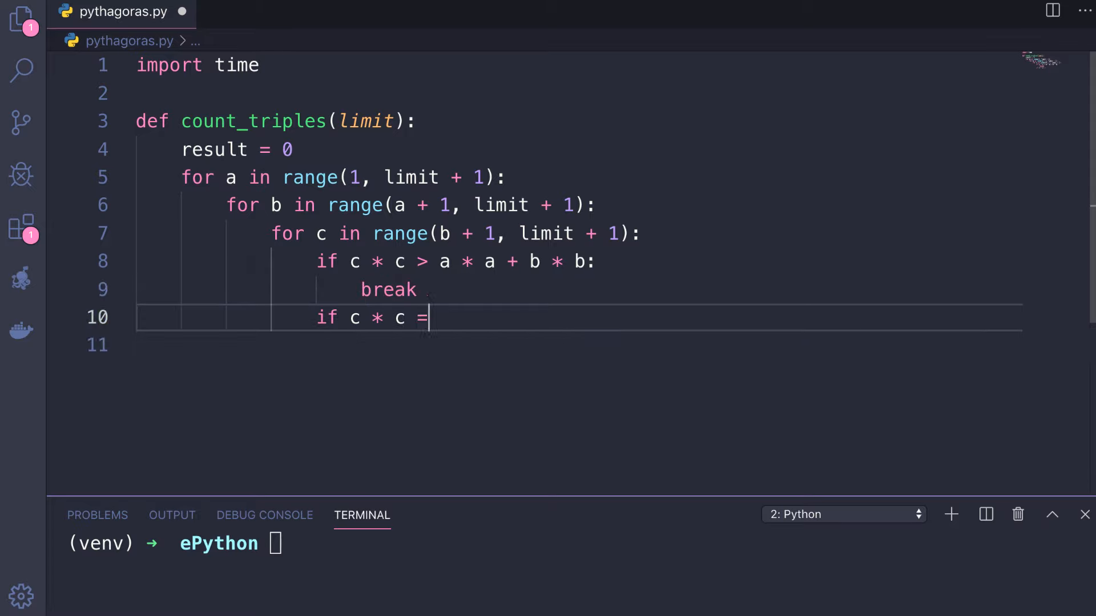
text(= (a * a + b * b):)
click(580, 344)
text(result += 1)
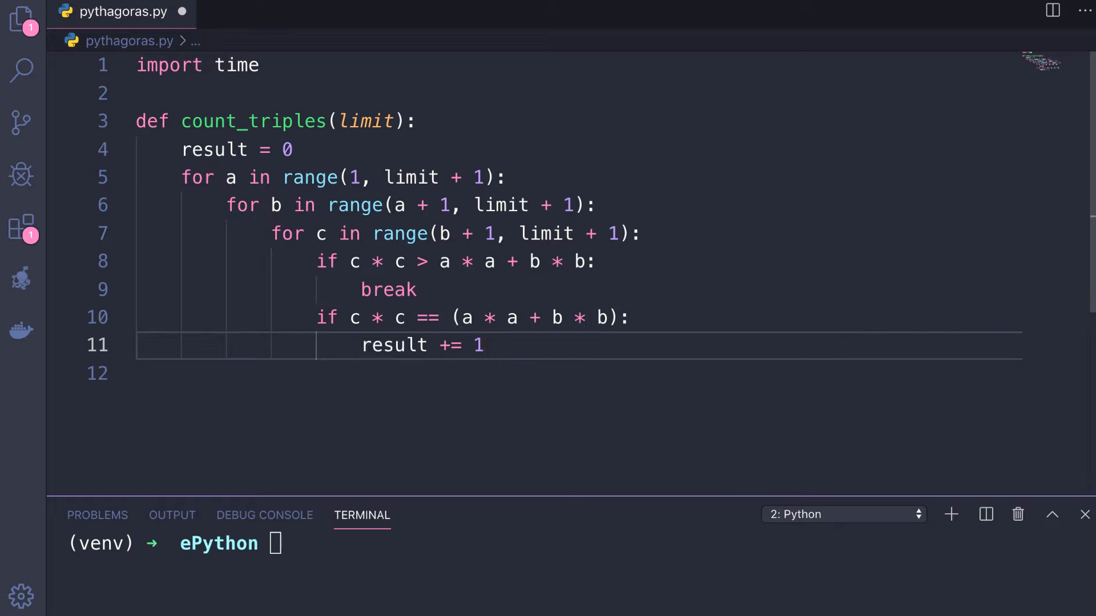
text(return)
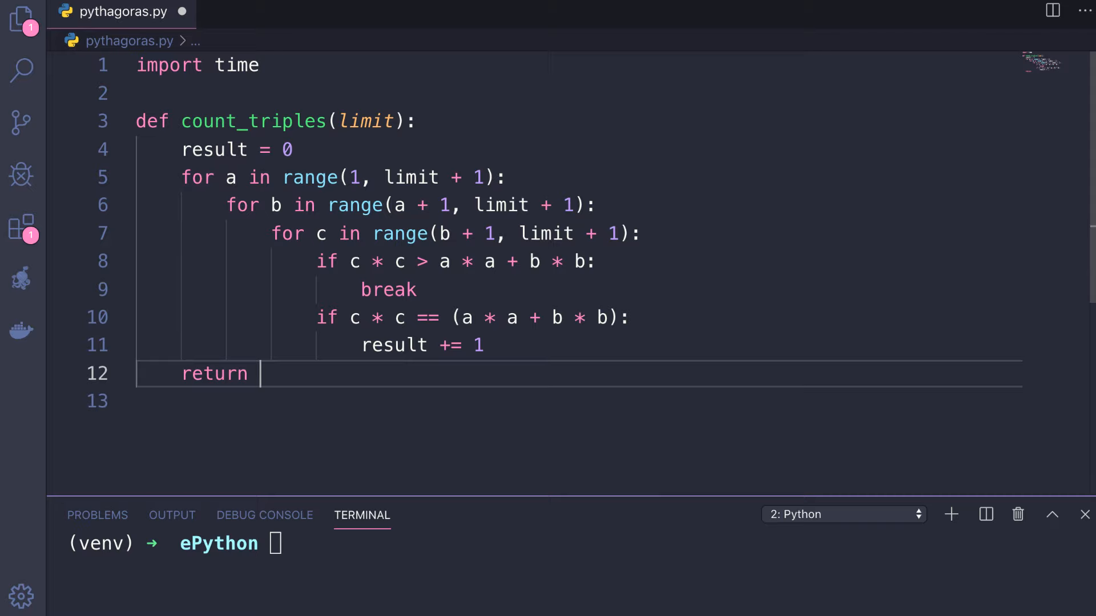
text(result)
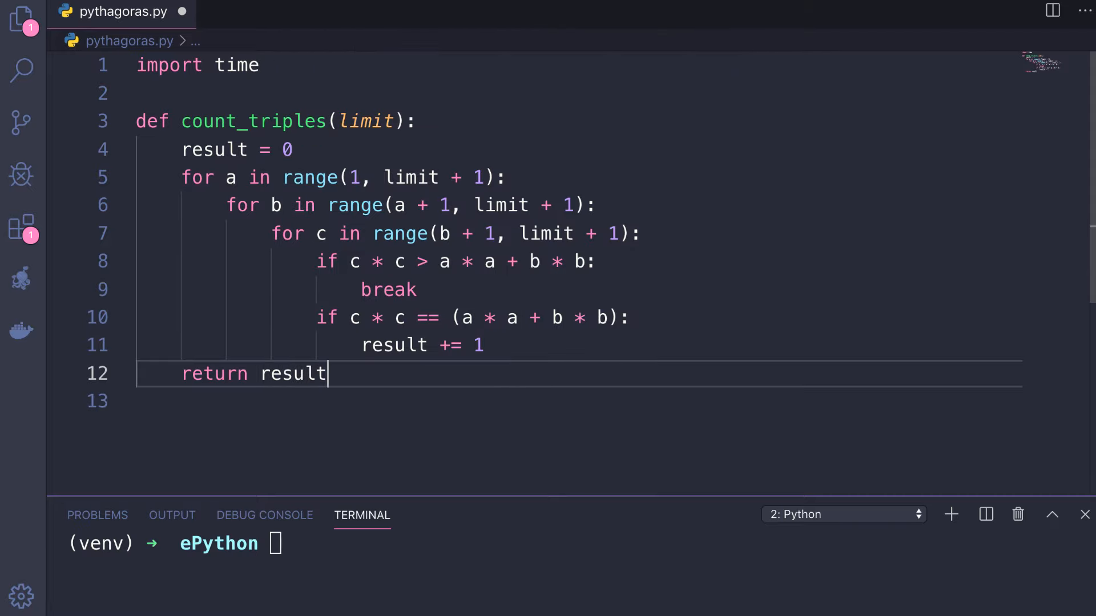
Add an if __name__ == '__main__' block timing with time.time() and printing result and duration.
text(if __name__)
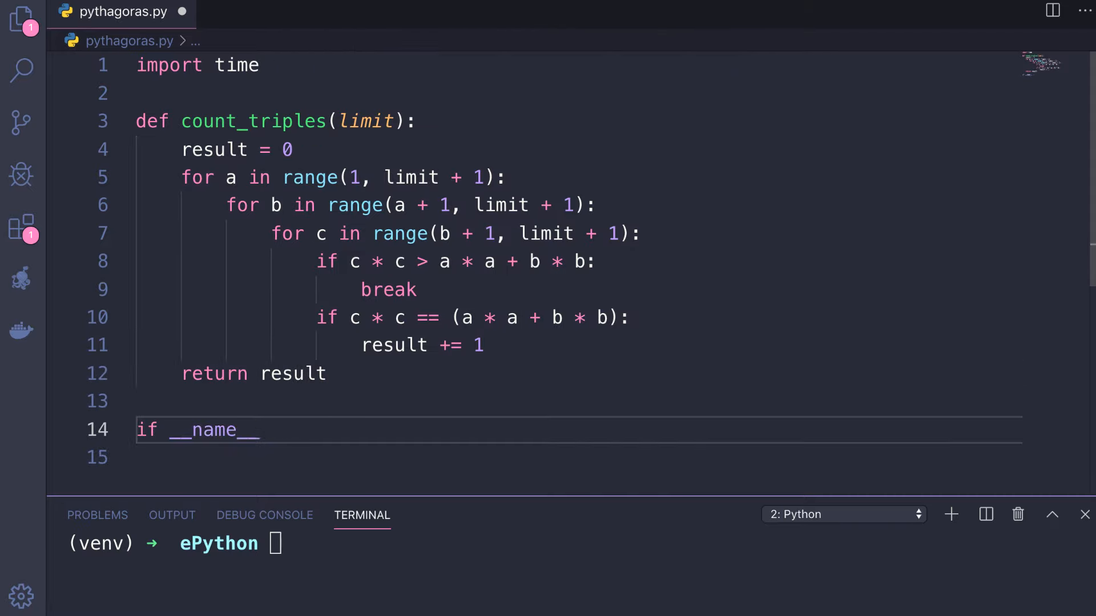
text(== '__main__':)
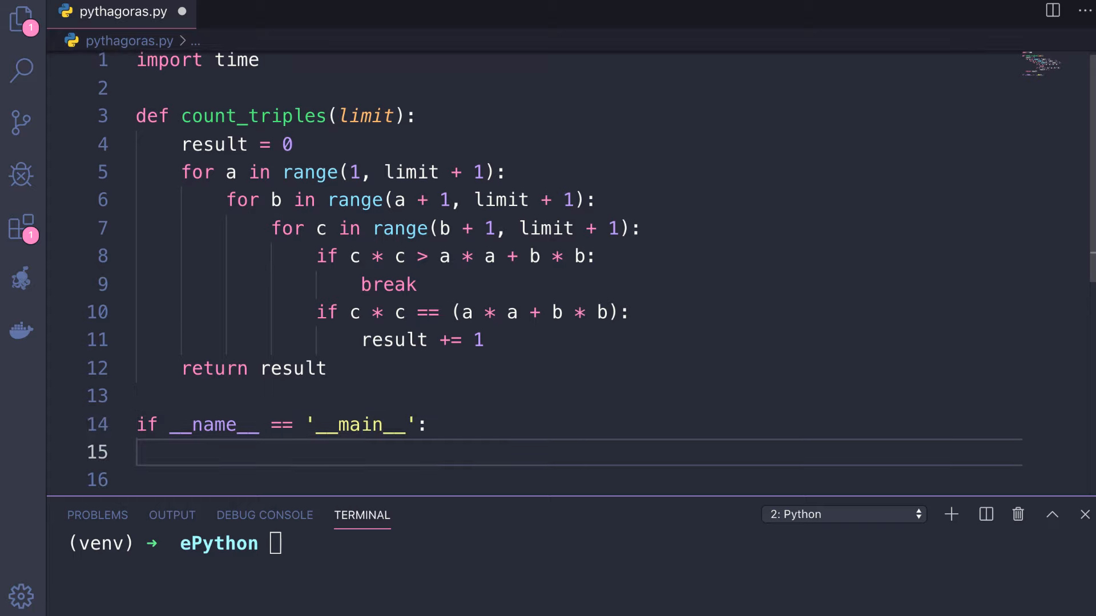
text(start)
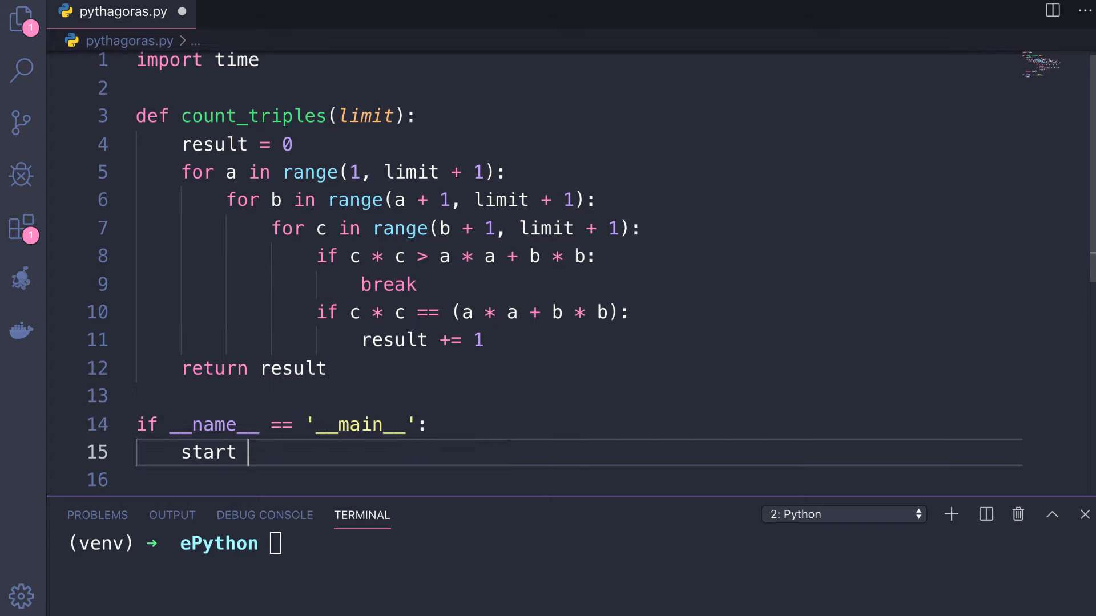
text(= time)
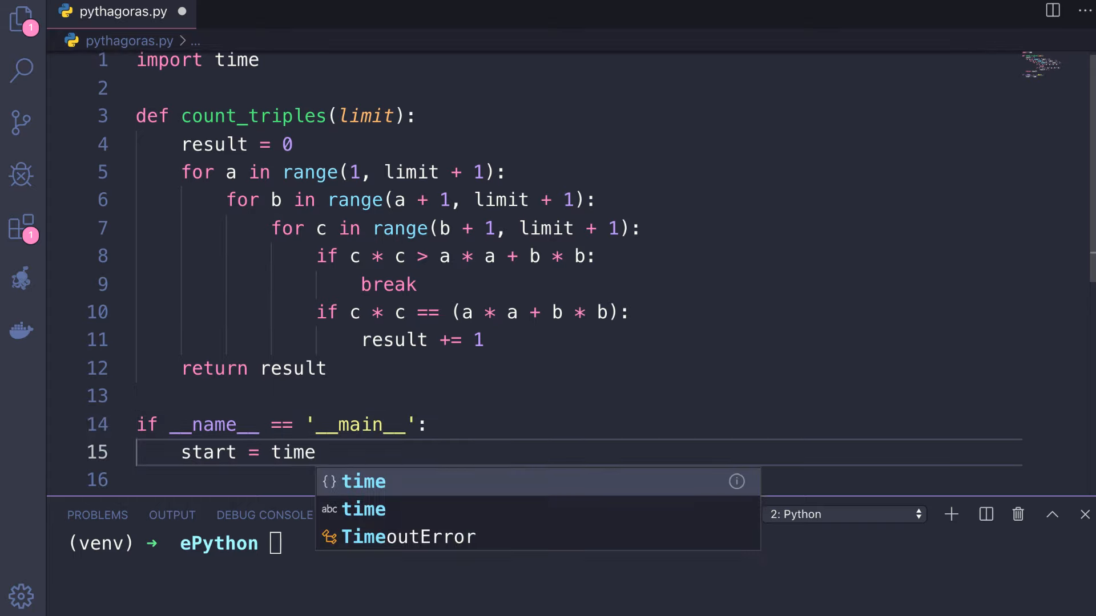
text(.time())
click(580, 480)
text(result = count_triples(1000)
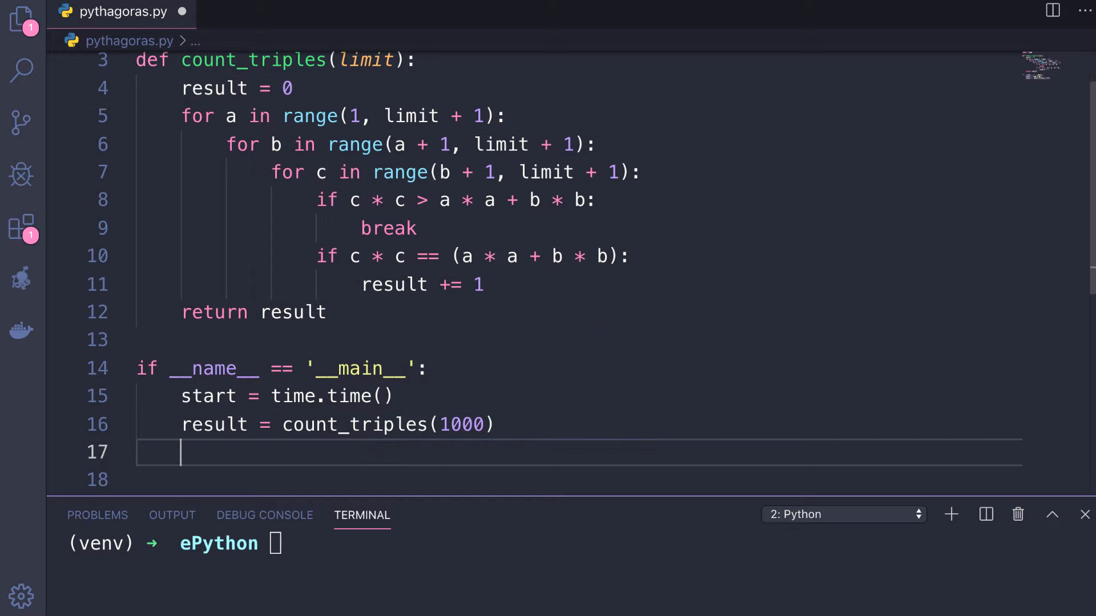
text(durat)
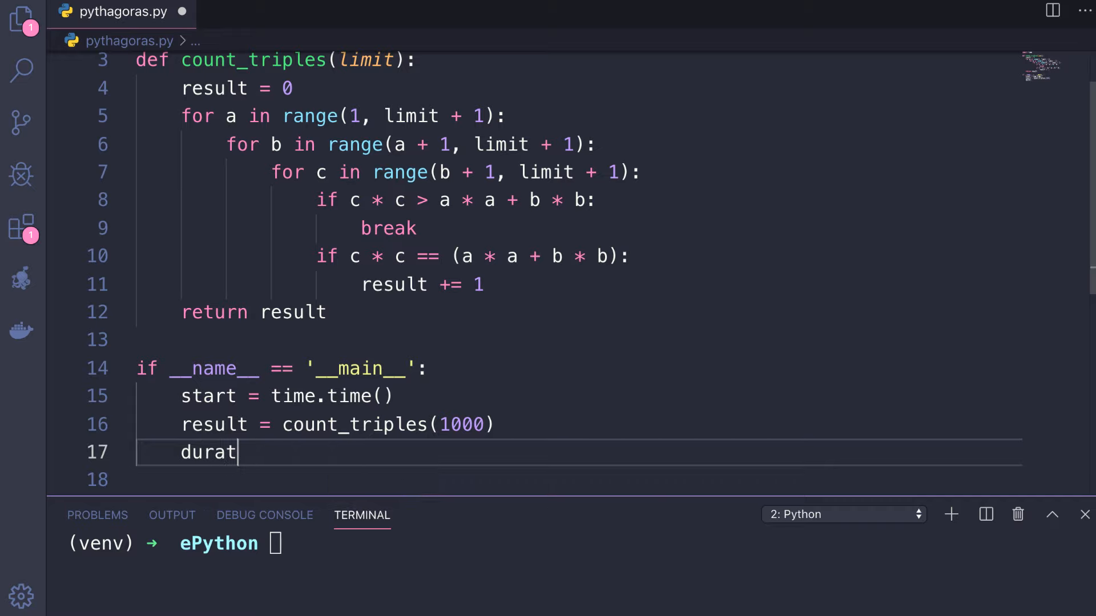
text(ion =)
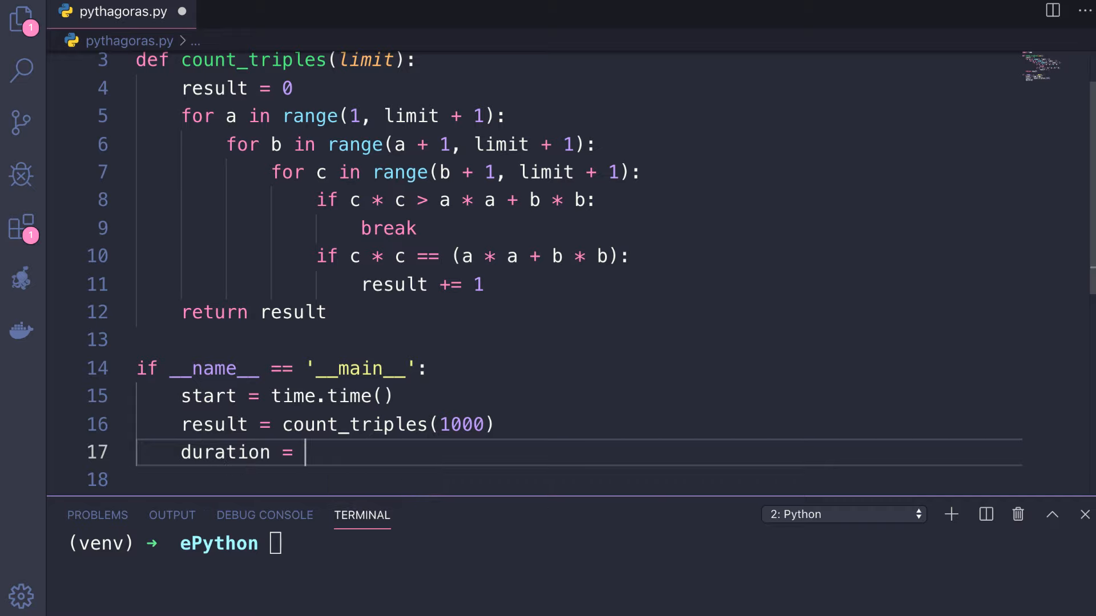
text(time.time() - start)
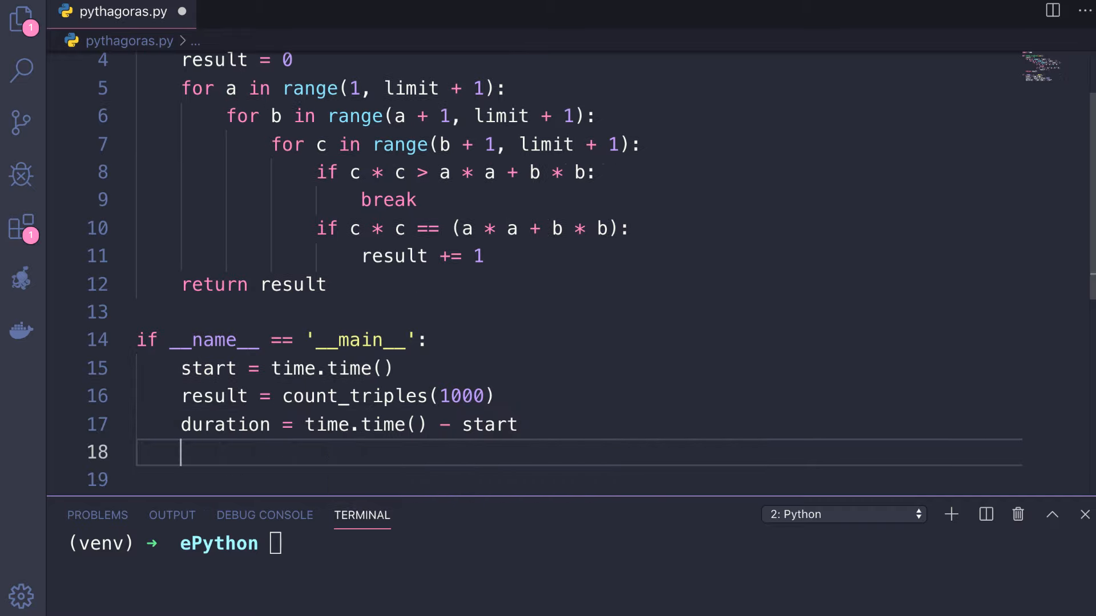
text(print(result, duration))
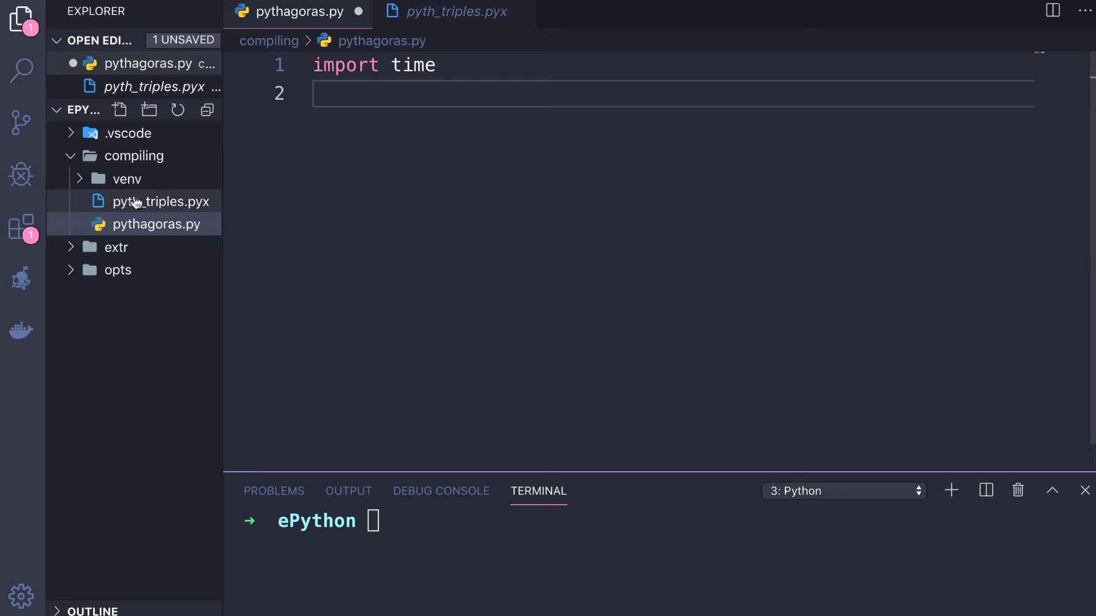
View pyth_triples.pyx, then rename pythagoras.py to main.py.
click(454, 12)
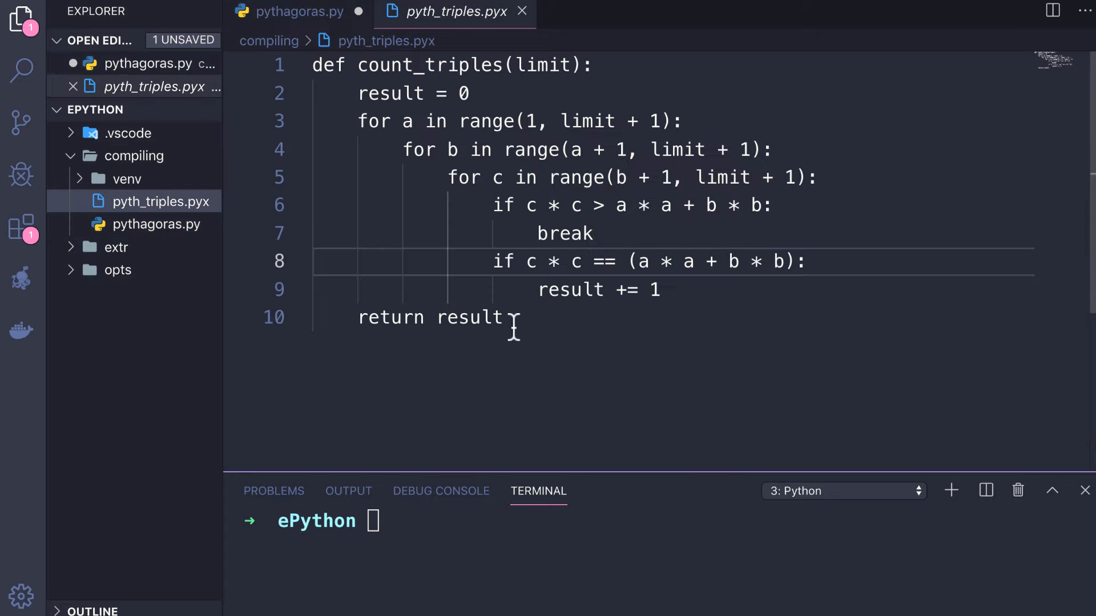
click(507, 317)
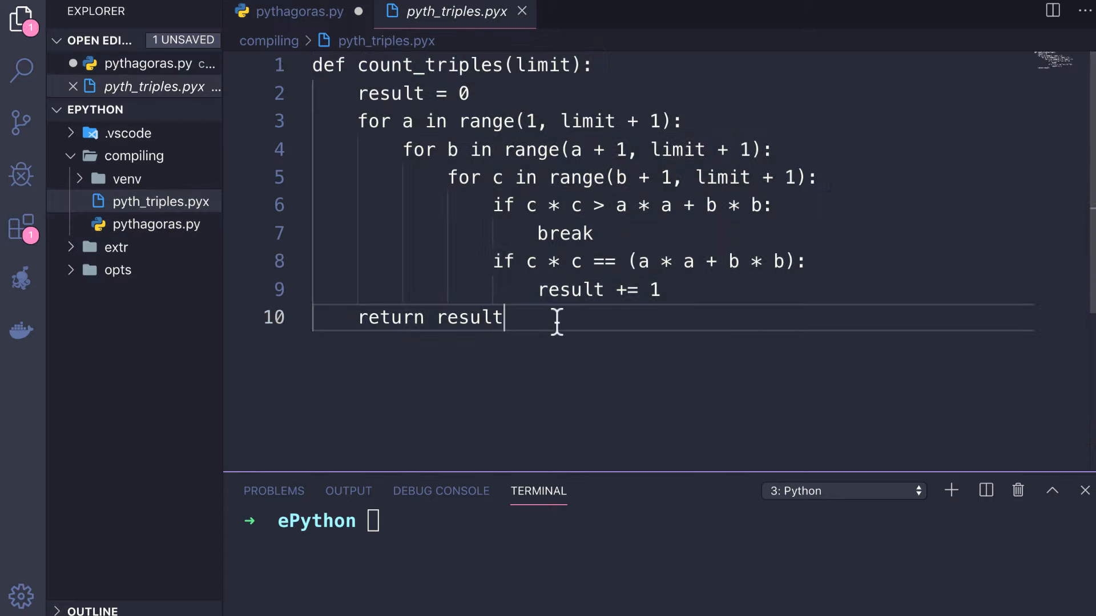
right_click(166, 201)
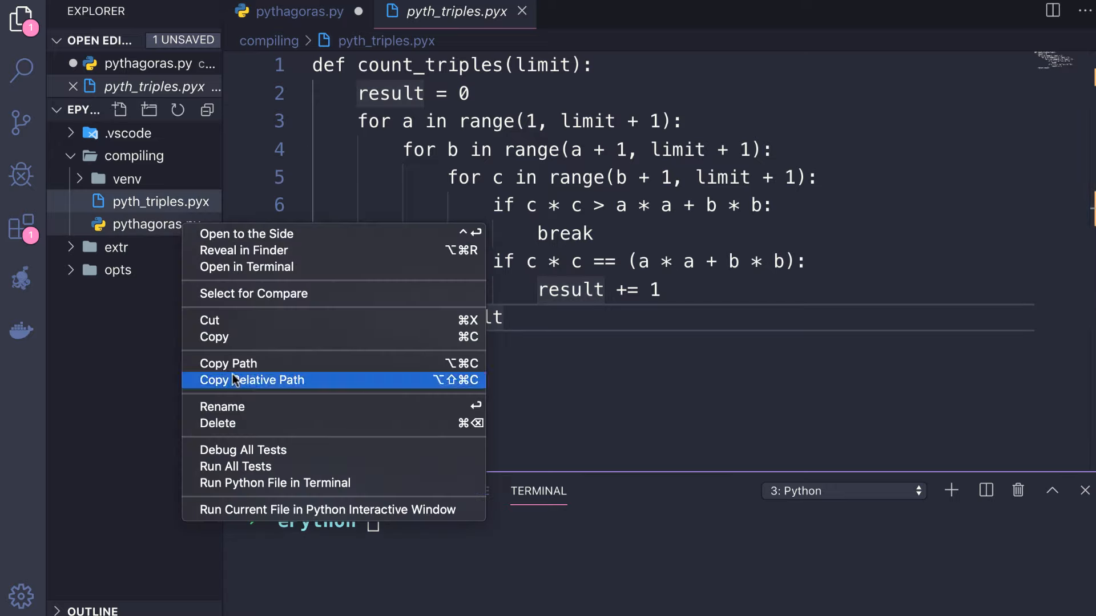
click(221, 407)
text(main)
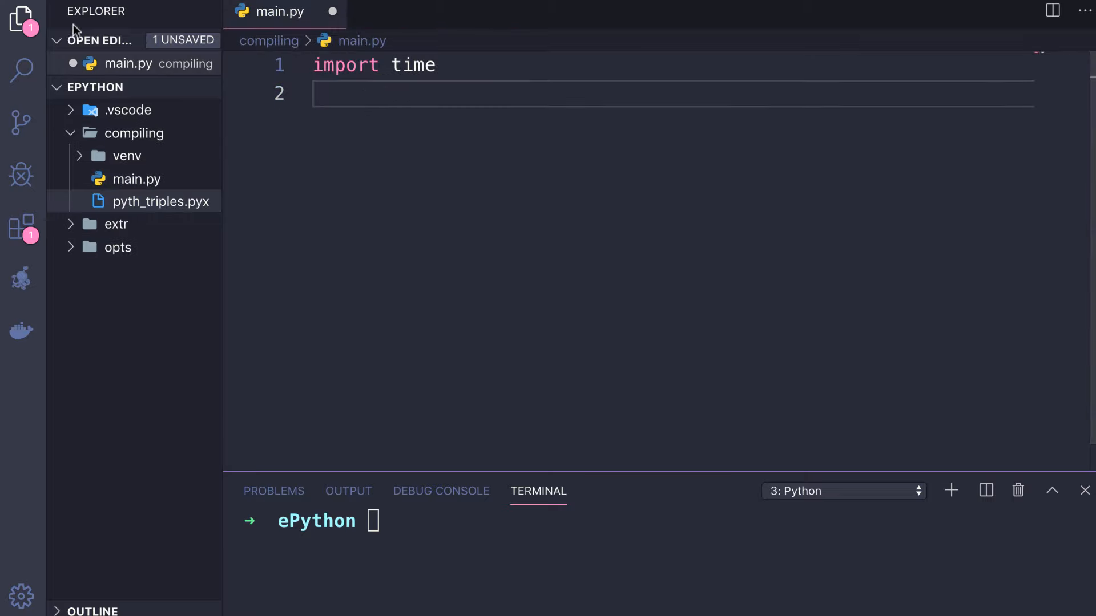
Add pyximport.install(), import pyth_triples and def main to main.py, then run it in the terminal.
text(import pyxi)
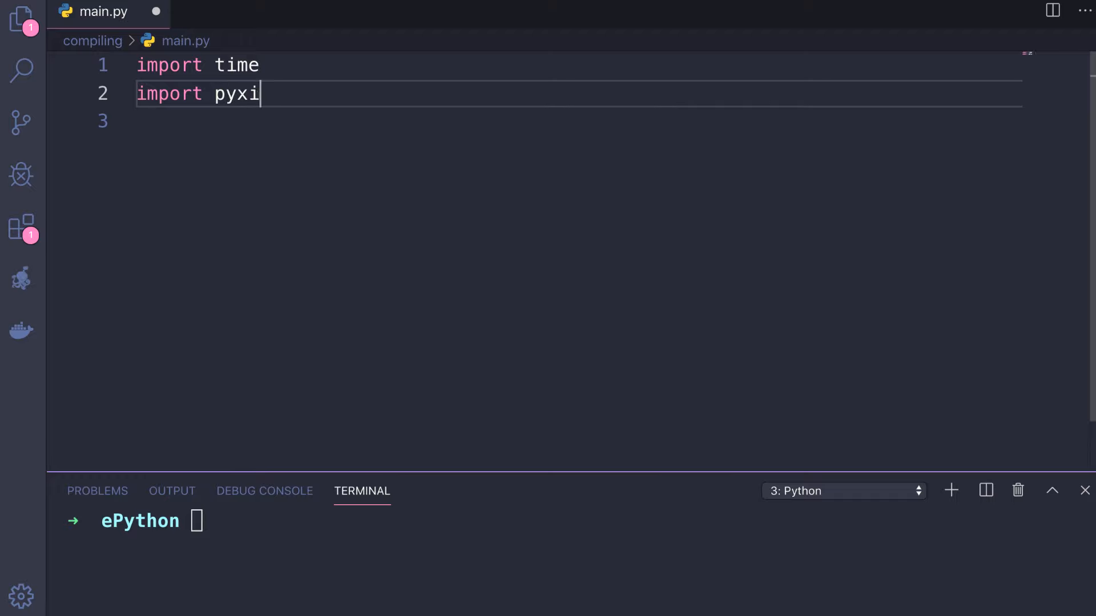
text(mport; pyximport.)
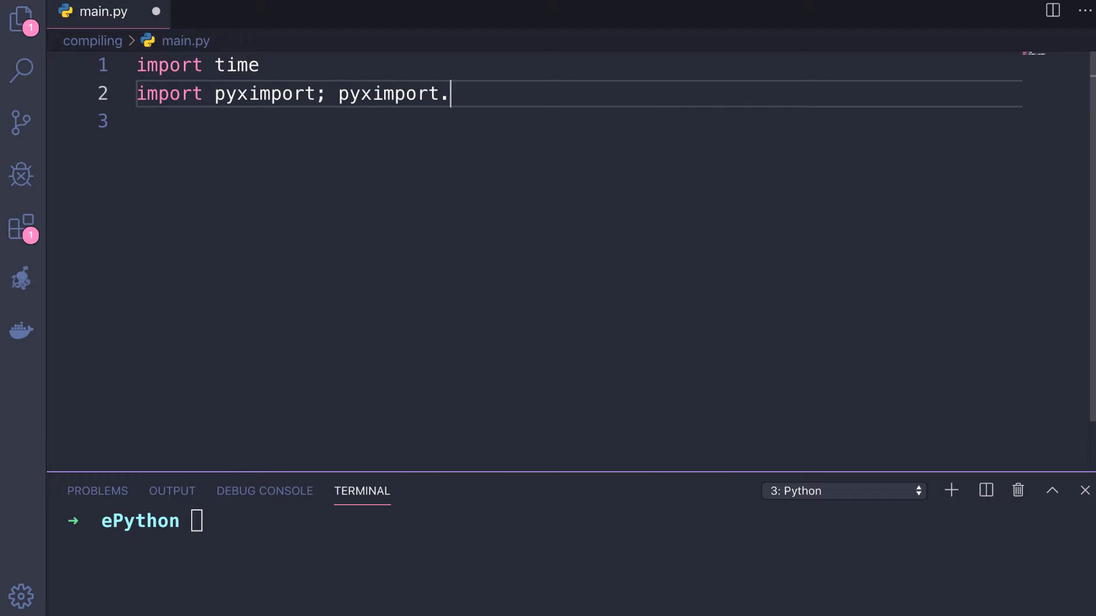
text(install())
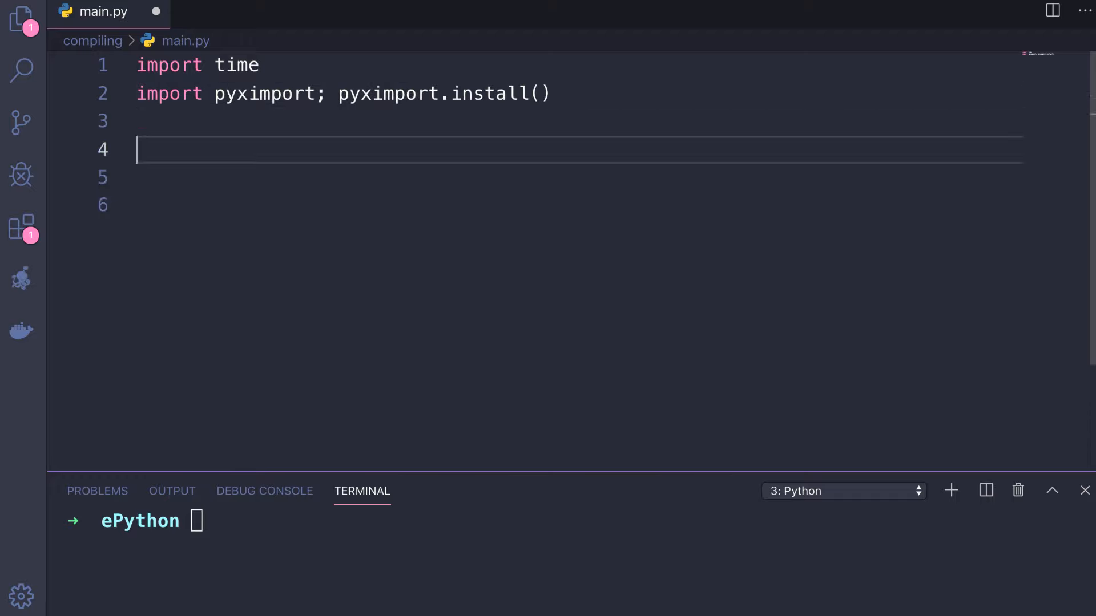
text(import pyth_triples)
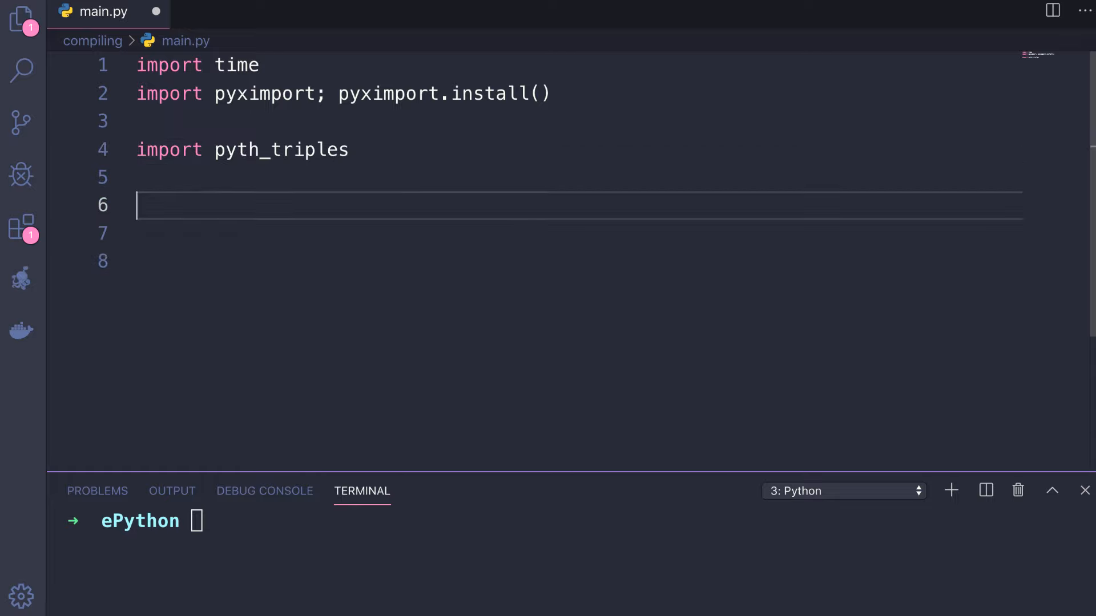
text(def main():)
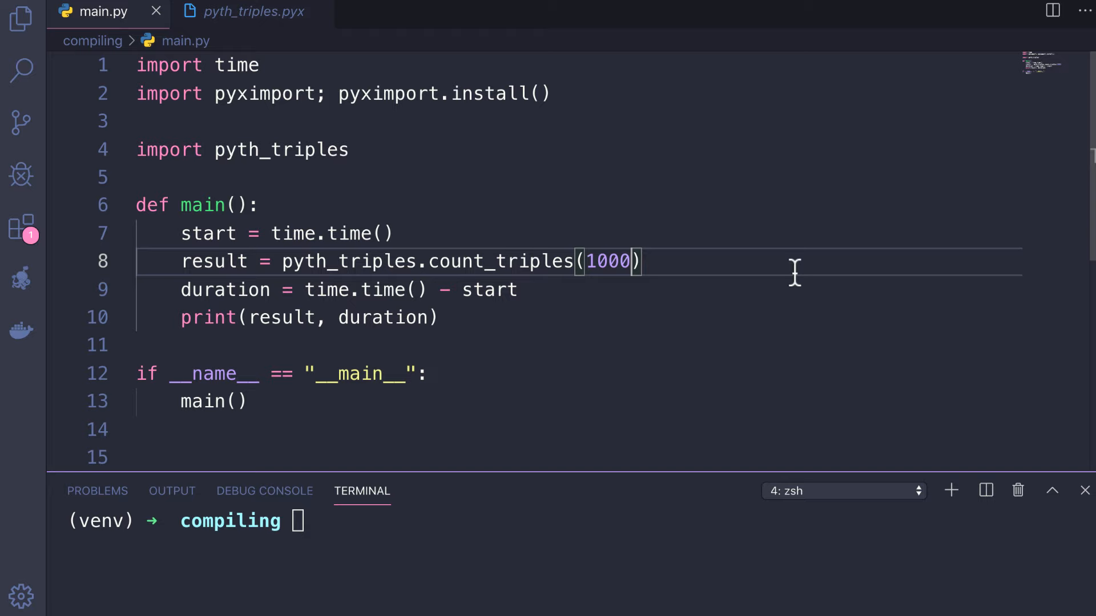
right_click(608, 261)
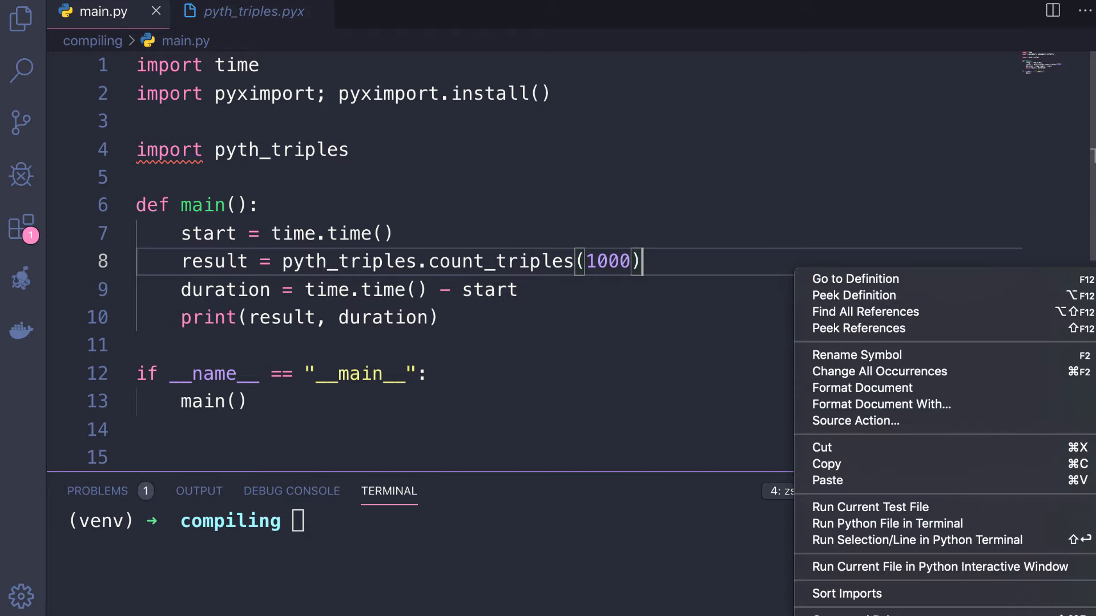
click(887, 523)
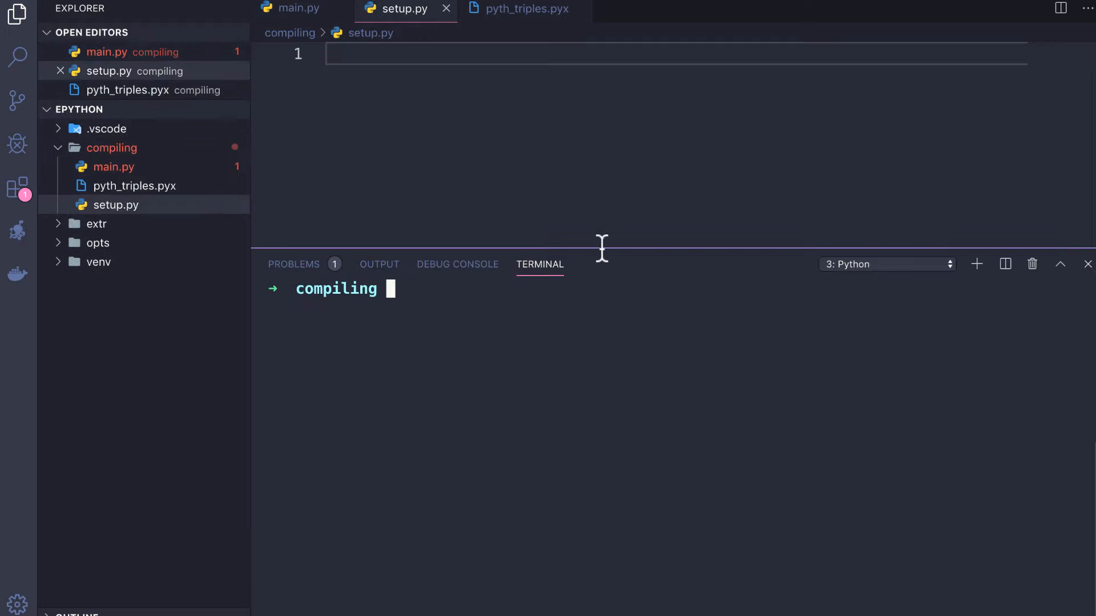
Write setup.py with setup(ext_modules=cythonize("pyth_triples.pyx")) and enter python3 setup.py build_ext --inplace.
text(from d)
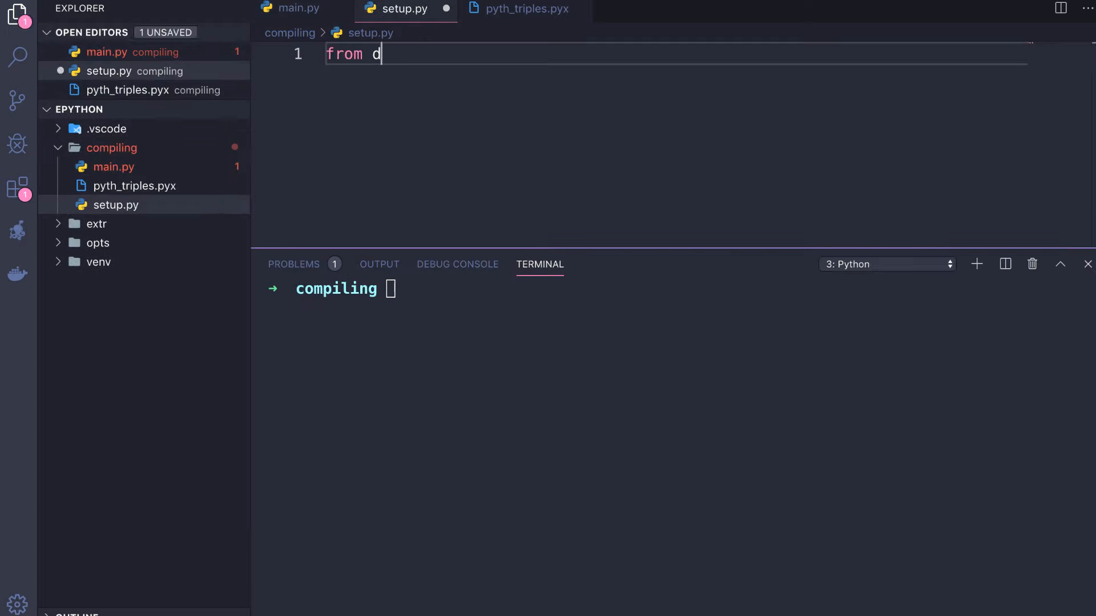
text(istutils.core import setup)
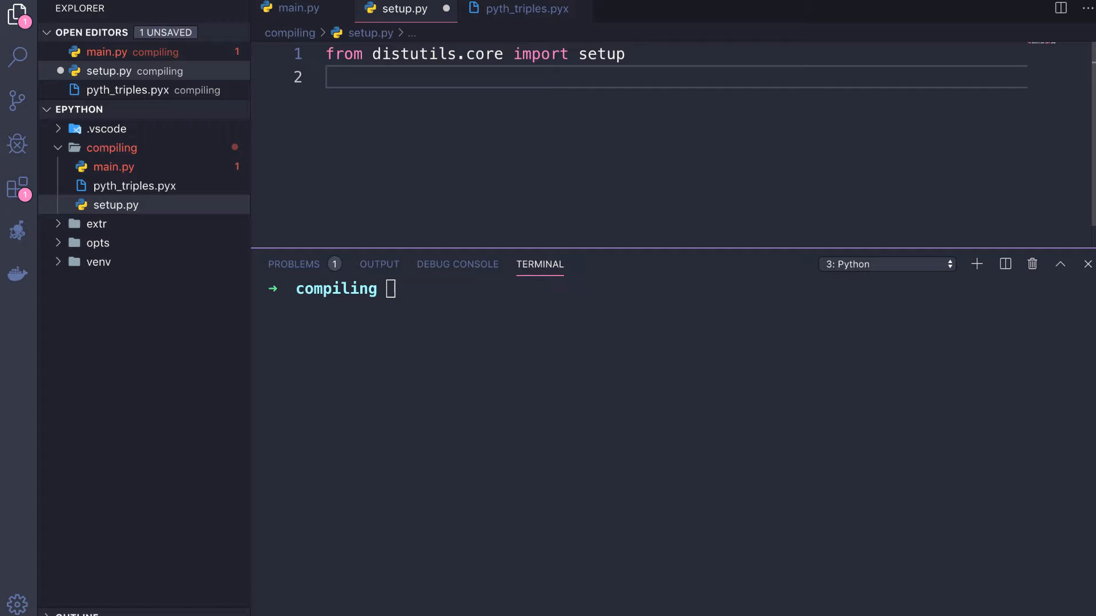
text(from Cython.Build import cythonize)
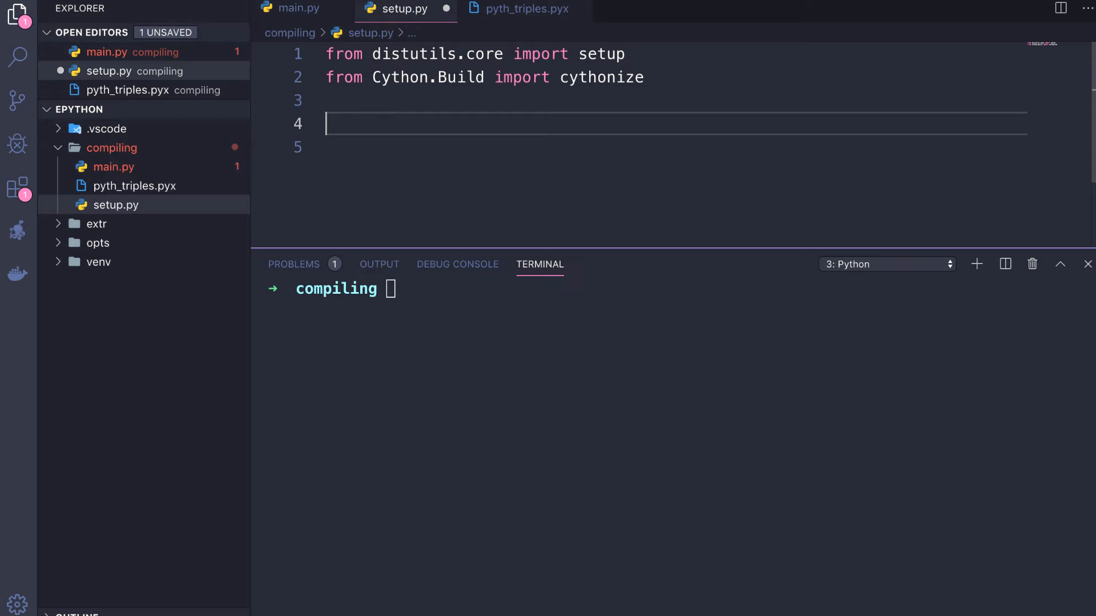
text(setup()
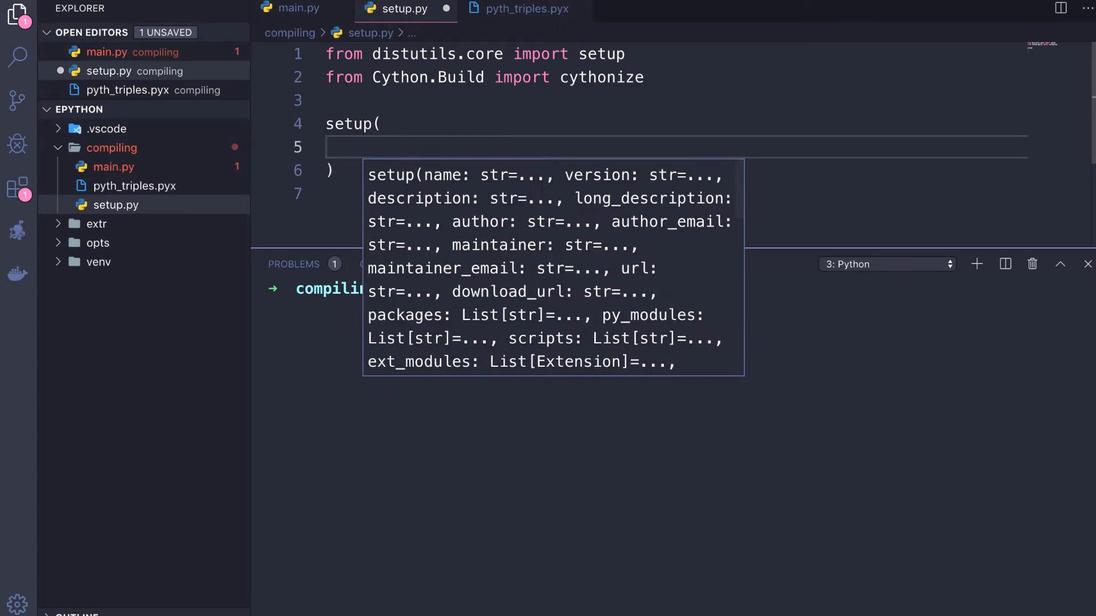
text(ext_modules=cythonize()
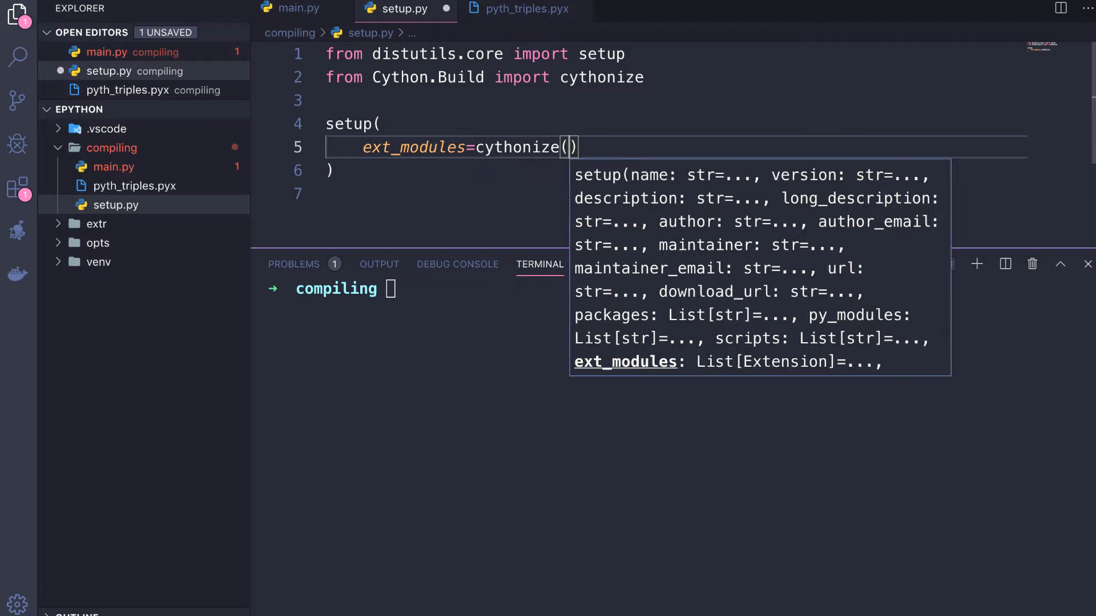
text(")
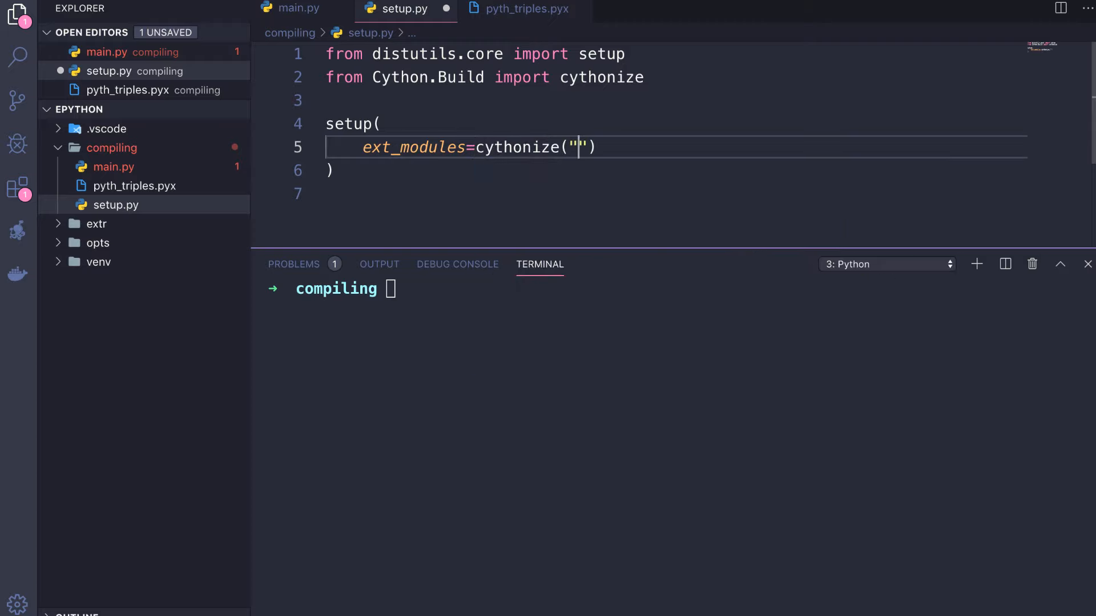
text(pyt)
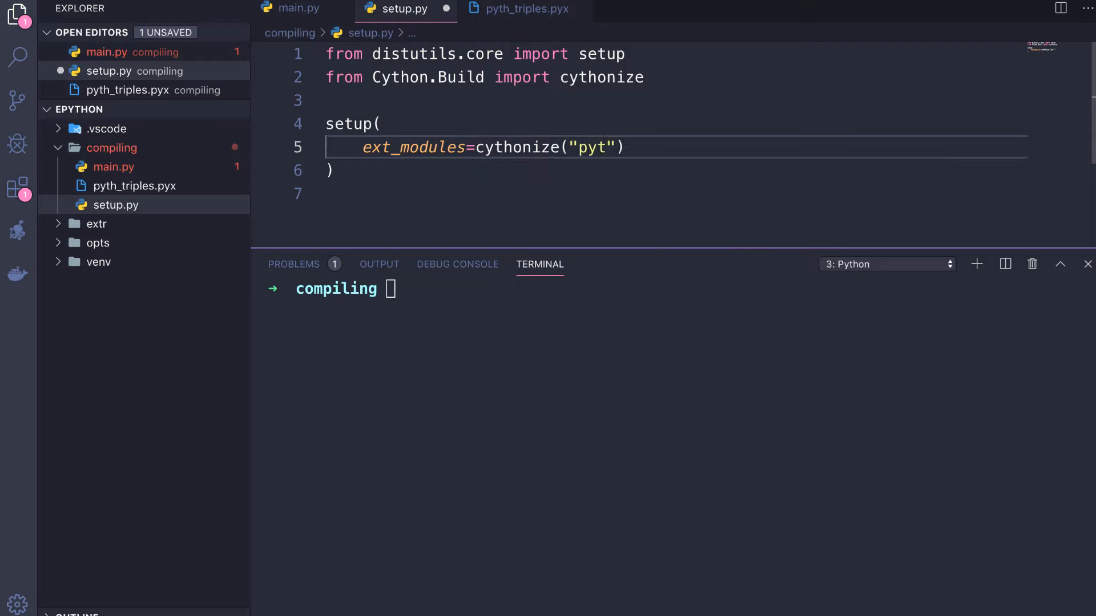
text(h_triples.pyx)
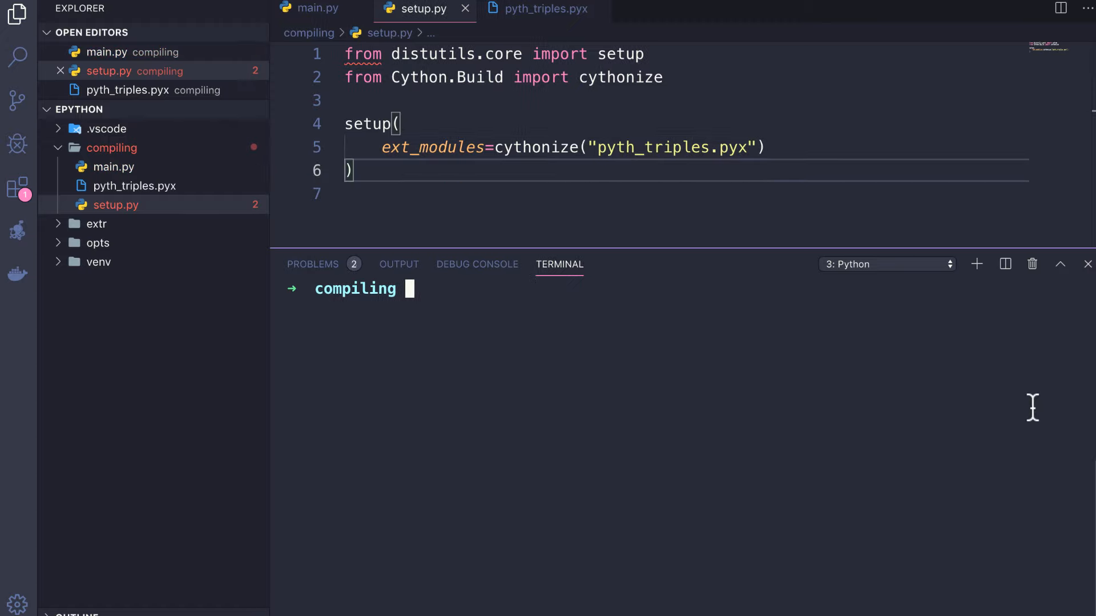
text(python3 setup.py build_ext --inplace)
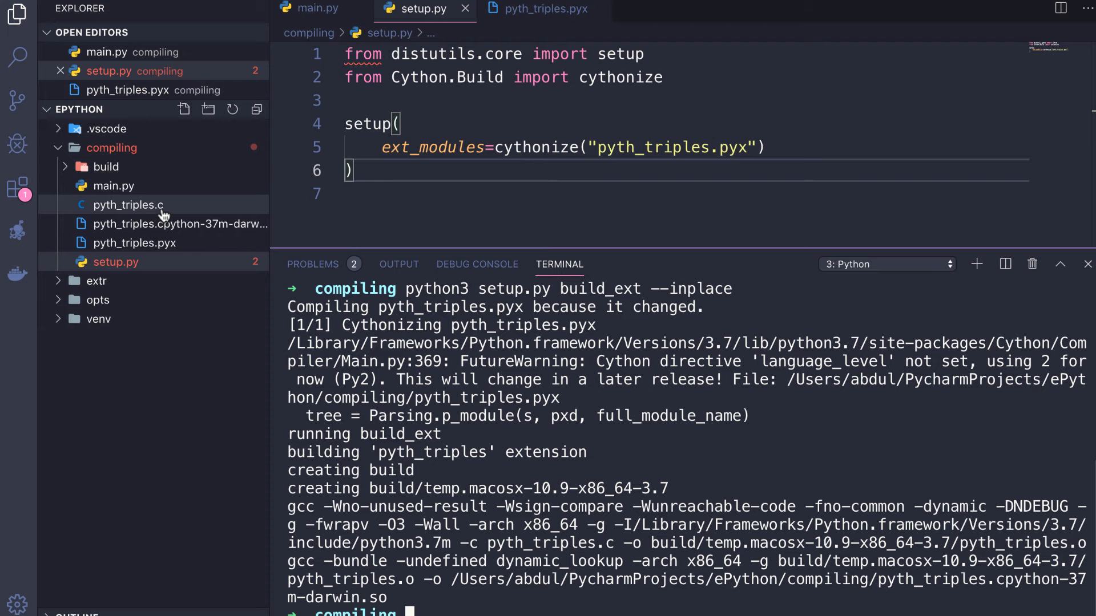
Open and close the generated pyth_triples.c, then return to editing pyth_triples.pyx.
click(130, 205)
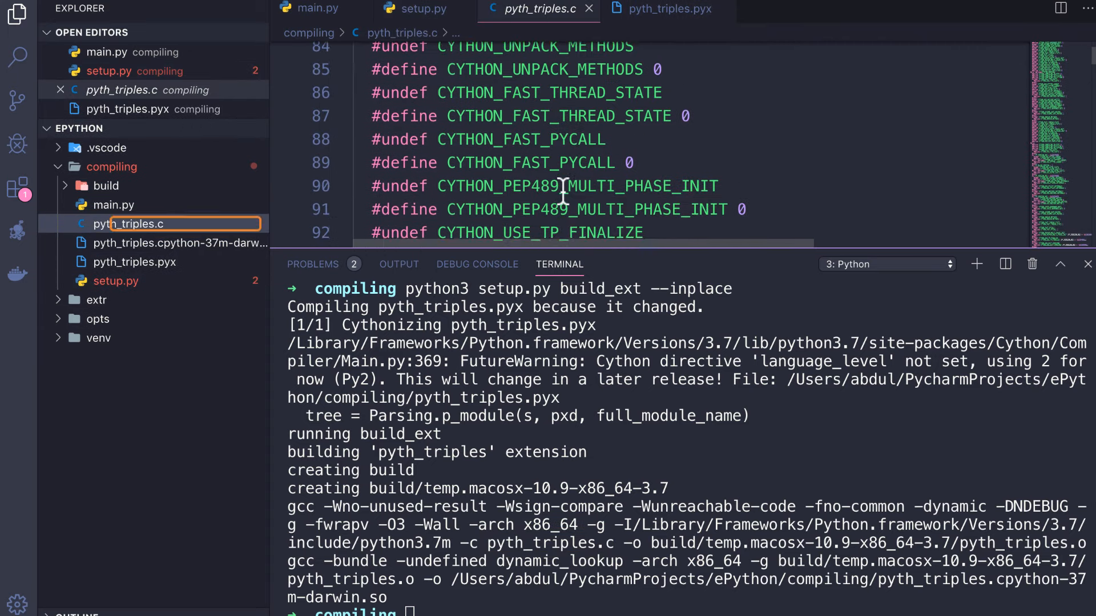
click(414, 9)
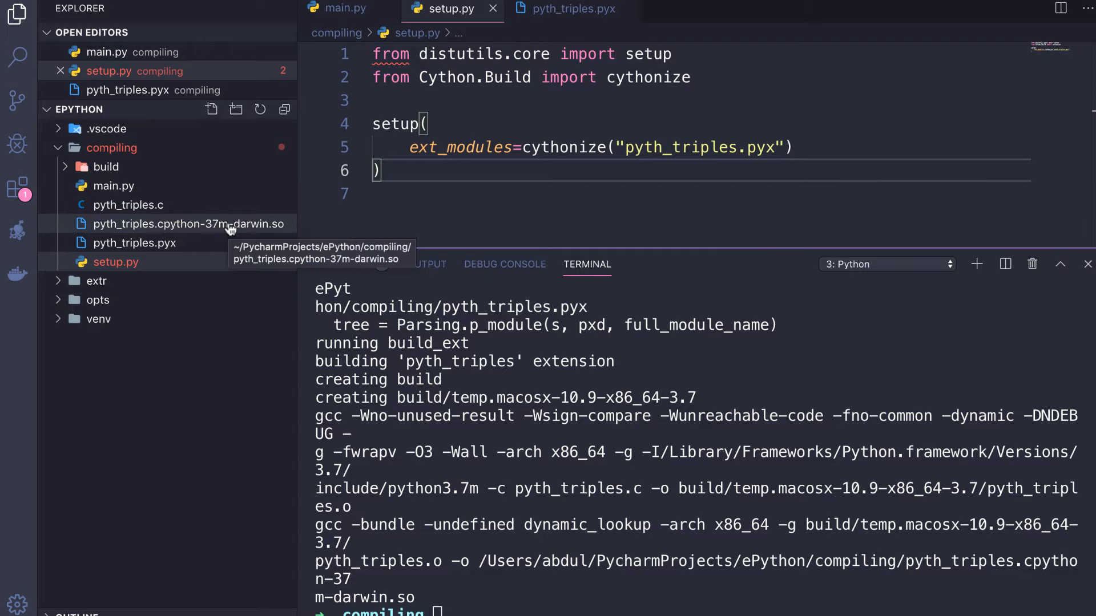
click(422, 195)
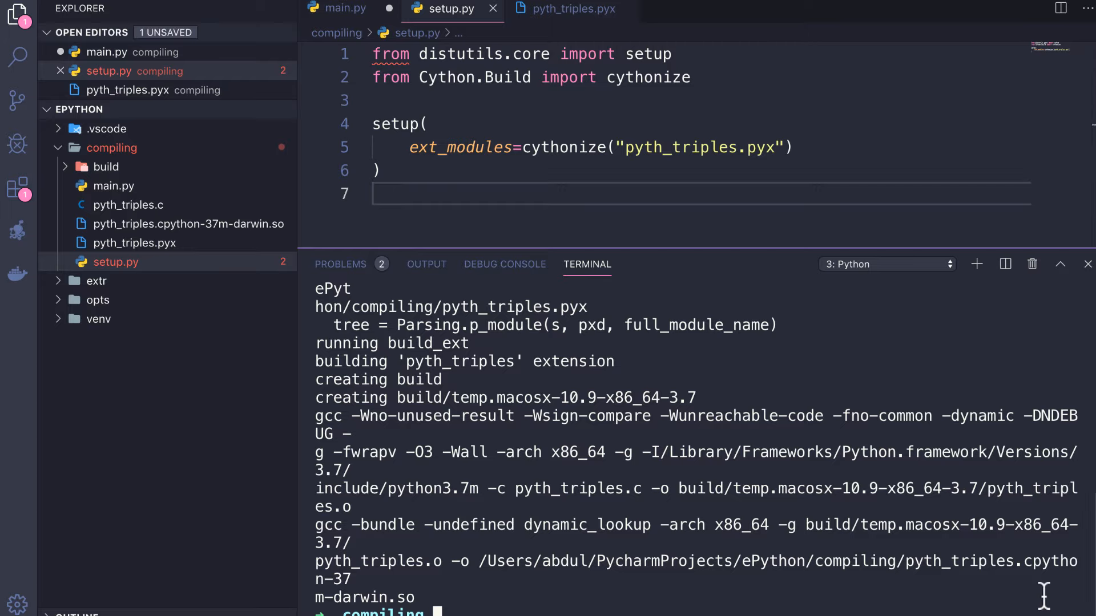
click(343, 8)
text(c)
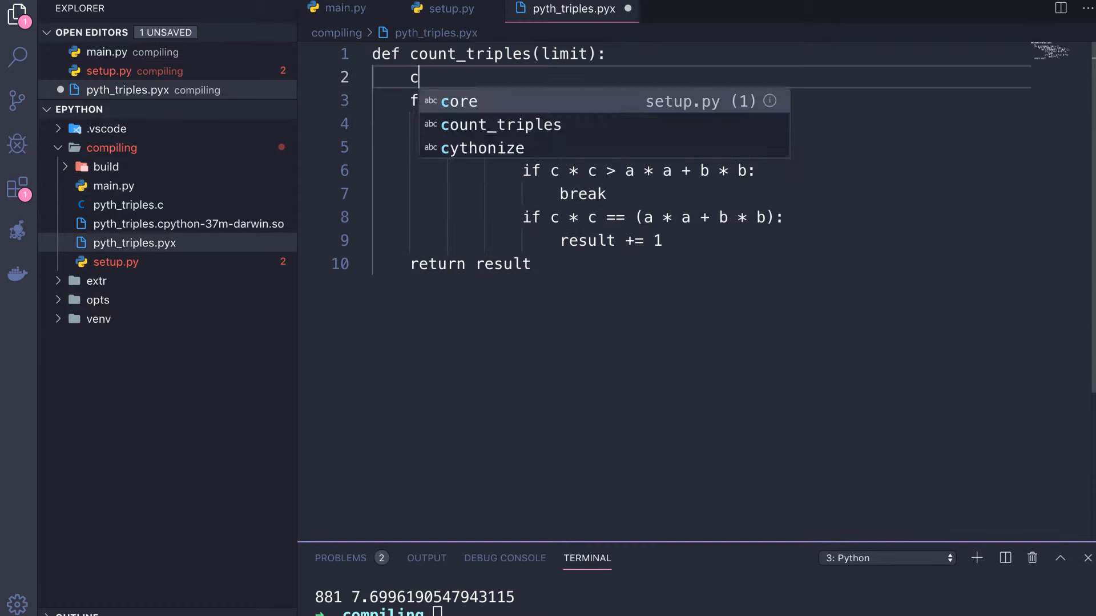
Declare result, a and b as cdef int variables in count_triples.
text(def int result = 0)
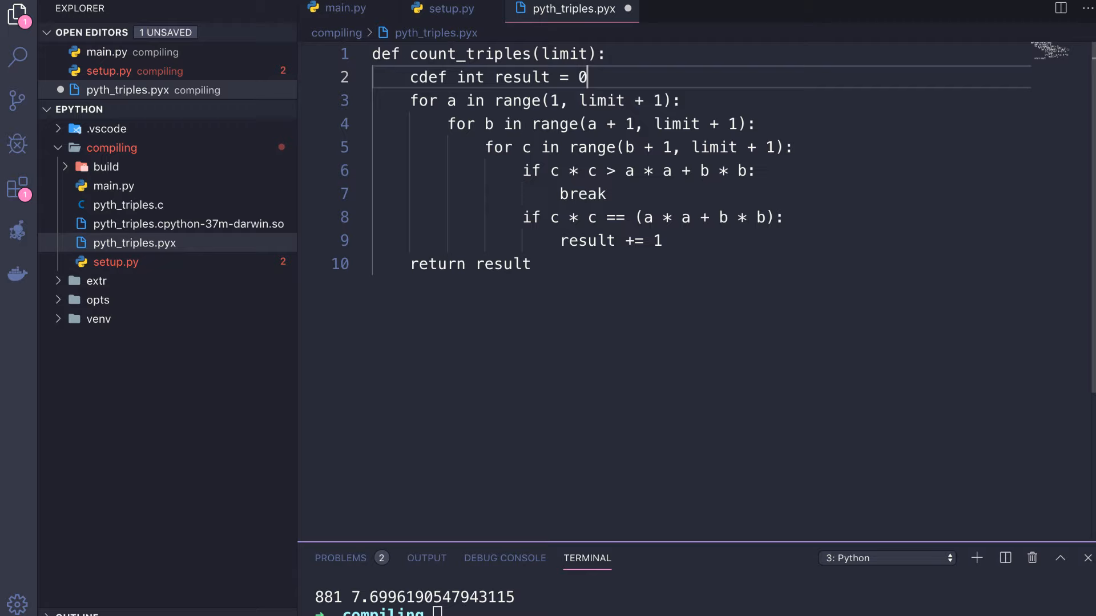
text(cdef int a = 0)
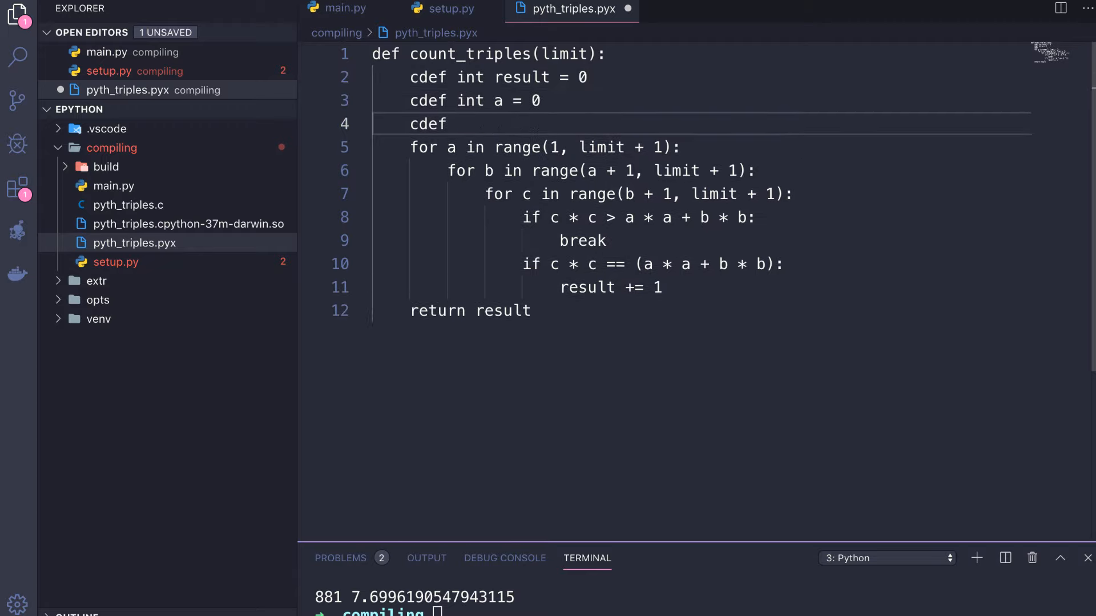
text(int b = 0)
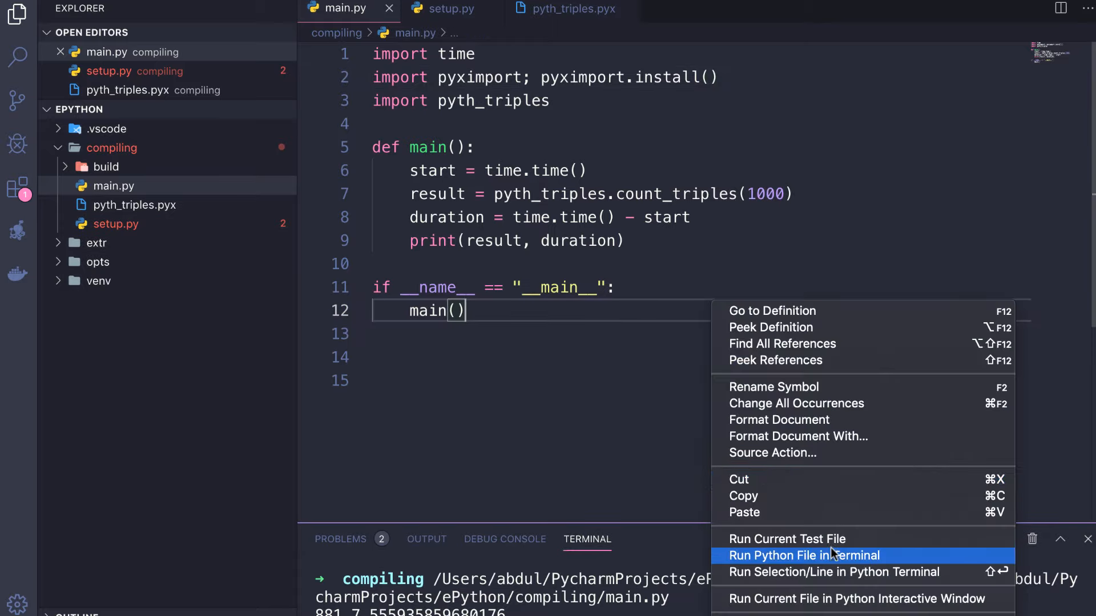
Rerun main.py in the terminal to time the cdef-typed Cython version.
click(803, 555)
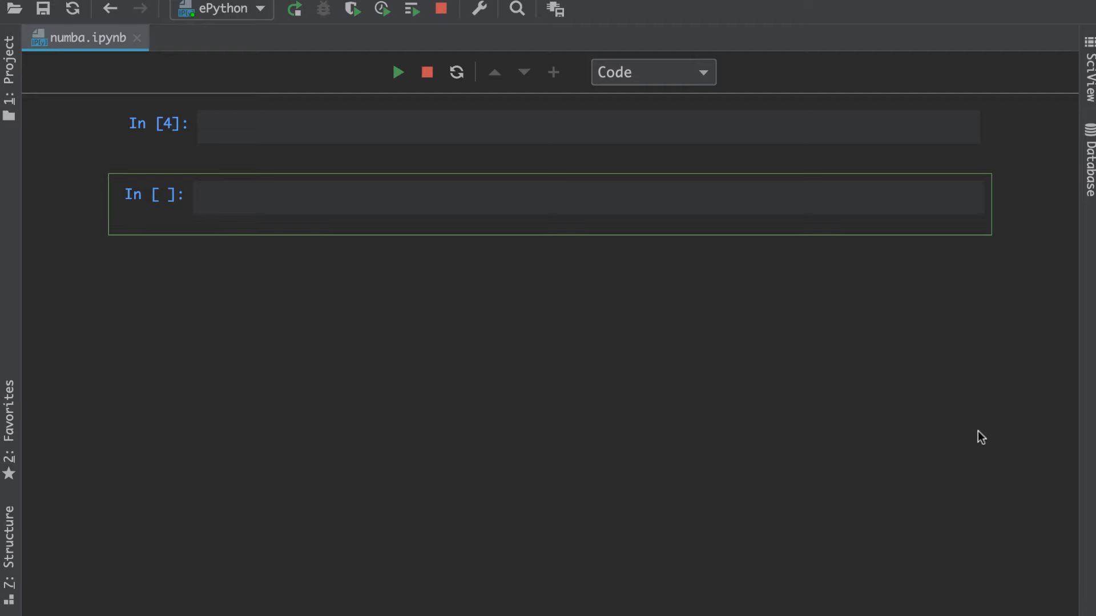
mouse_move(1022, 396)
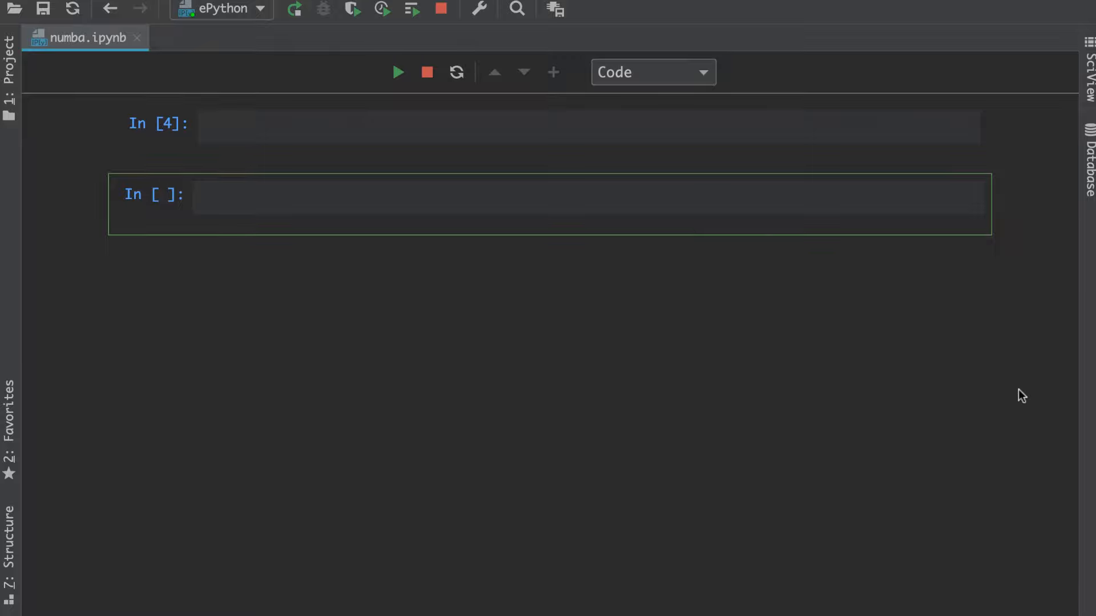
Import math and begin std_dev(xs) by looping to compute the mean divided by len(xs).
text(import math)
text(def std_dev(xs)
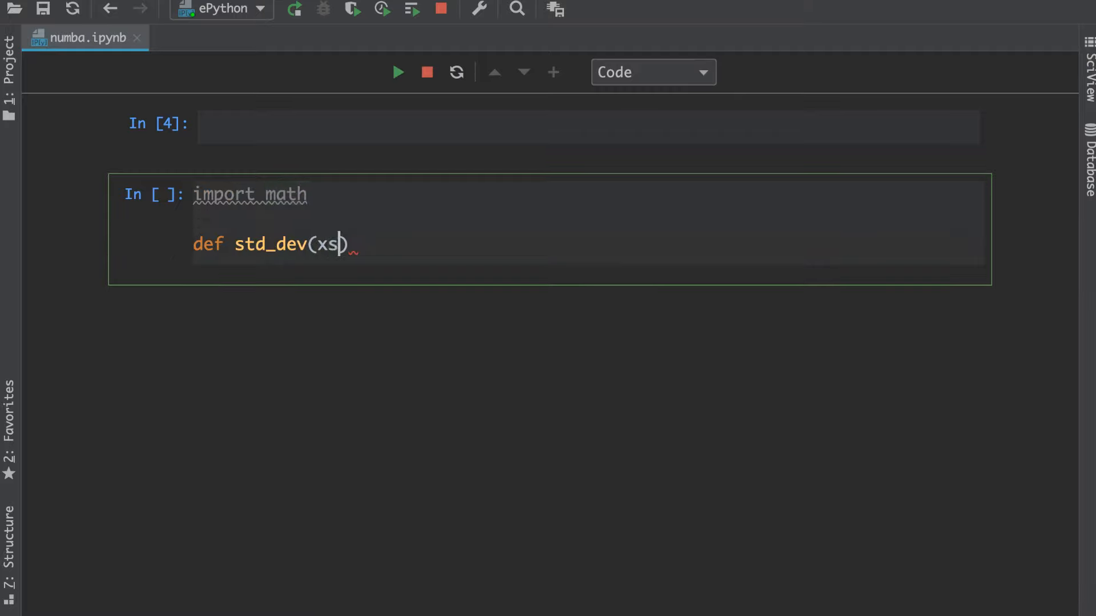
text(:)
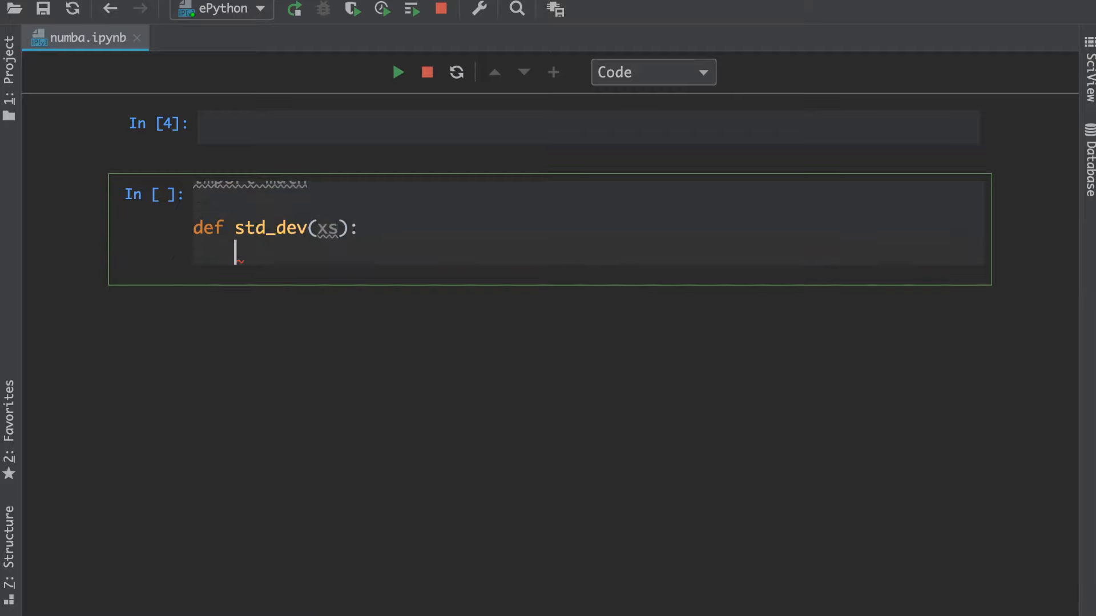
text(mean)
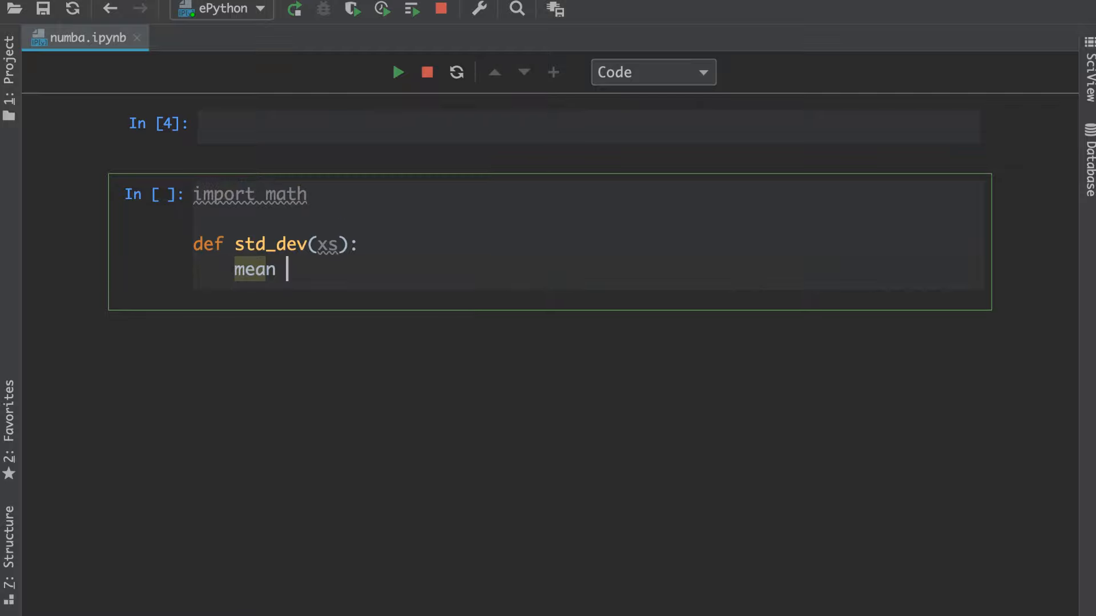
text(= 0)
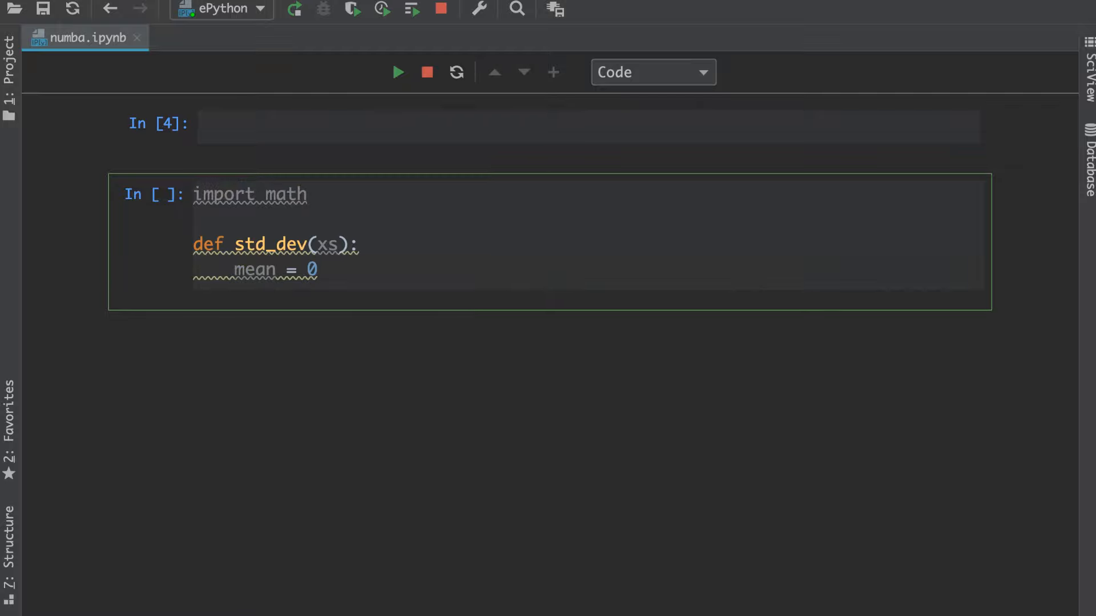
text(for x in xs:)
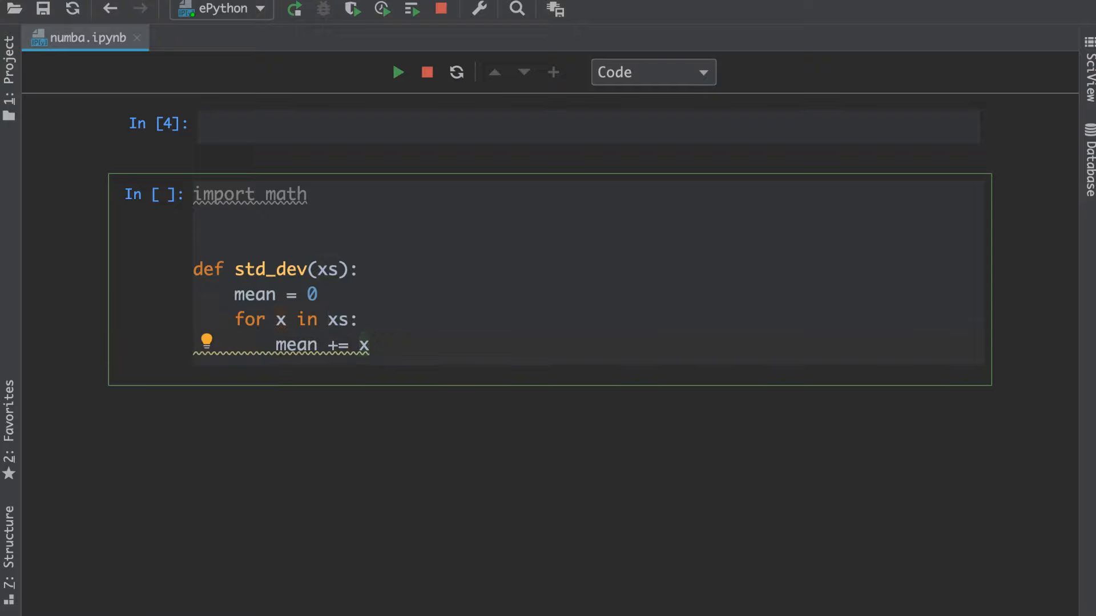
text(mean /=)
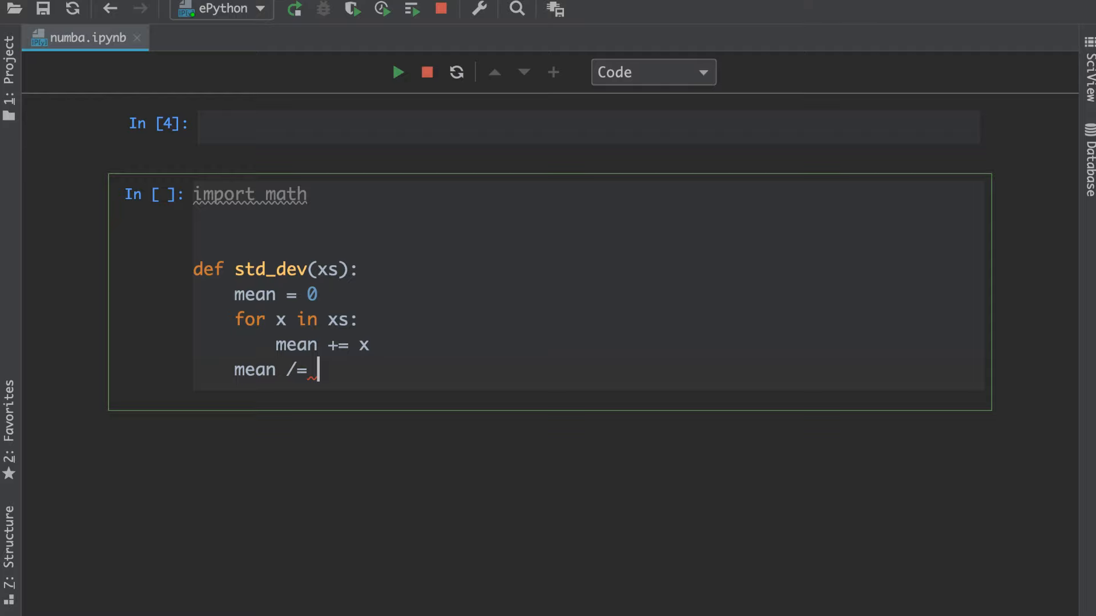
text(len(xs))
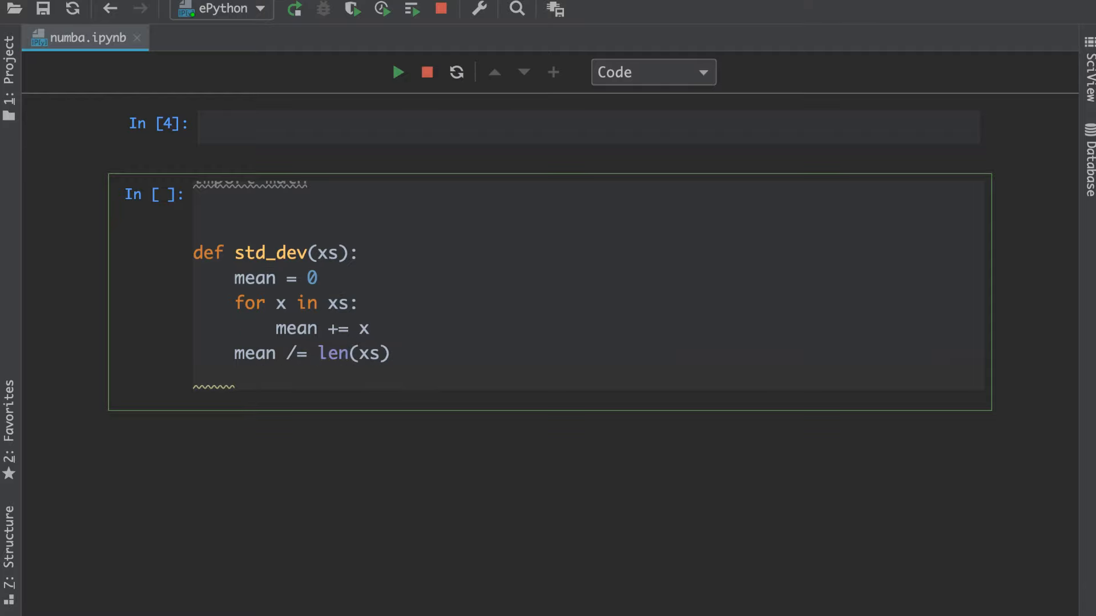
Add the squared-deviation sum, variance = ms / len(xs), std = math.sqrt(variance), and run the cell.
text(ms =)
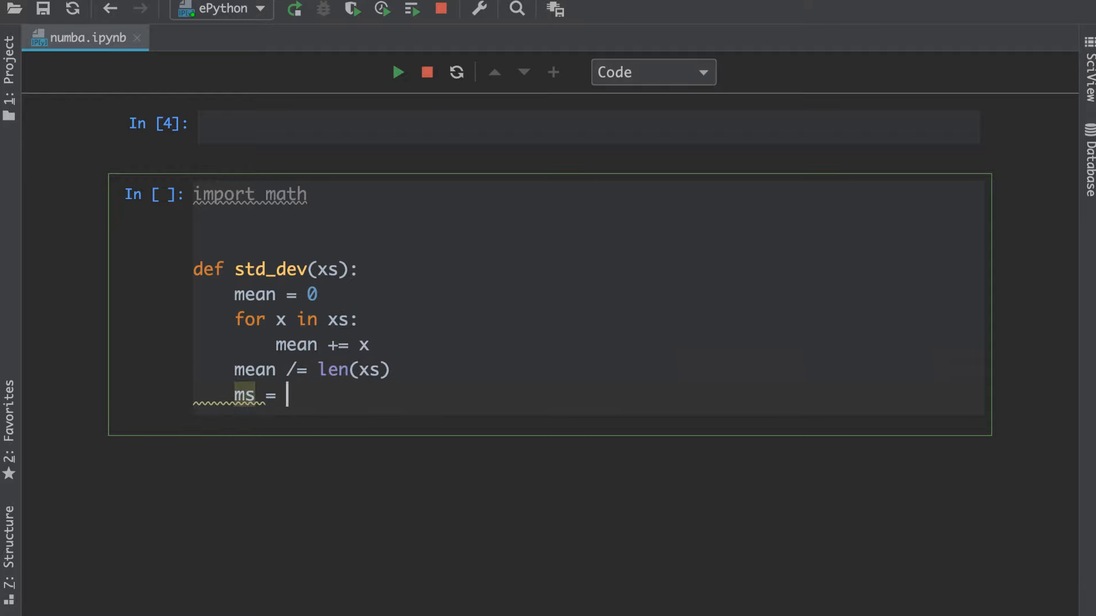
text(0)
text(v)
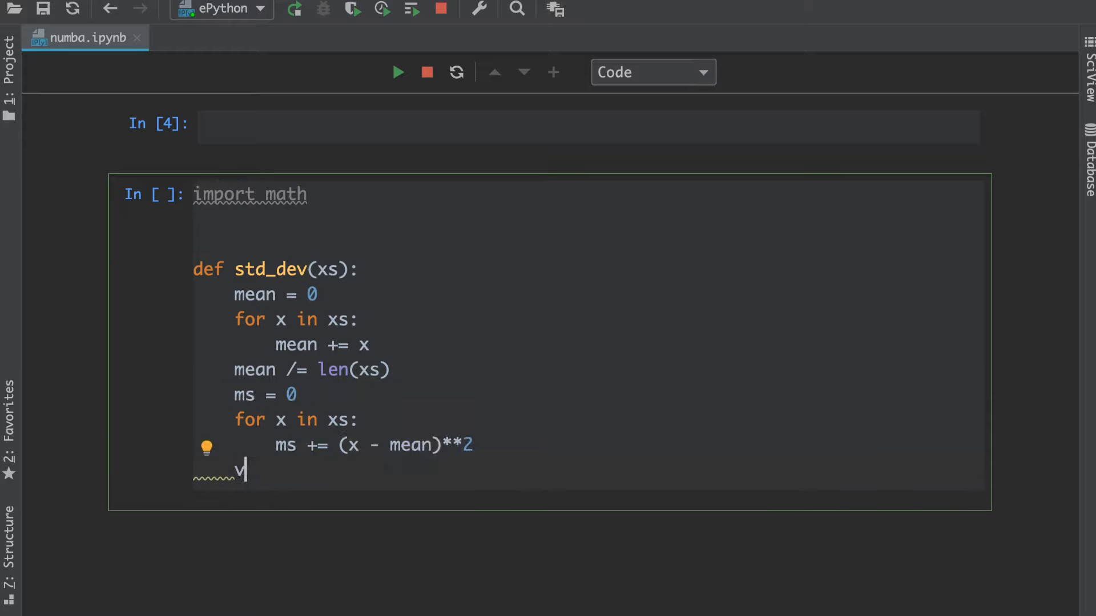
text(arience = ms / len(xs))
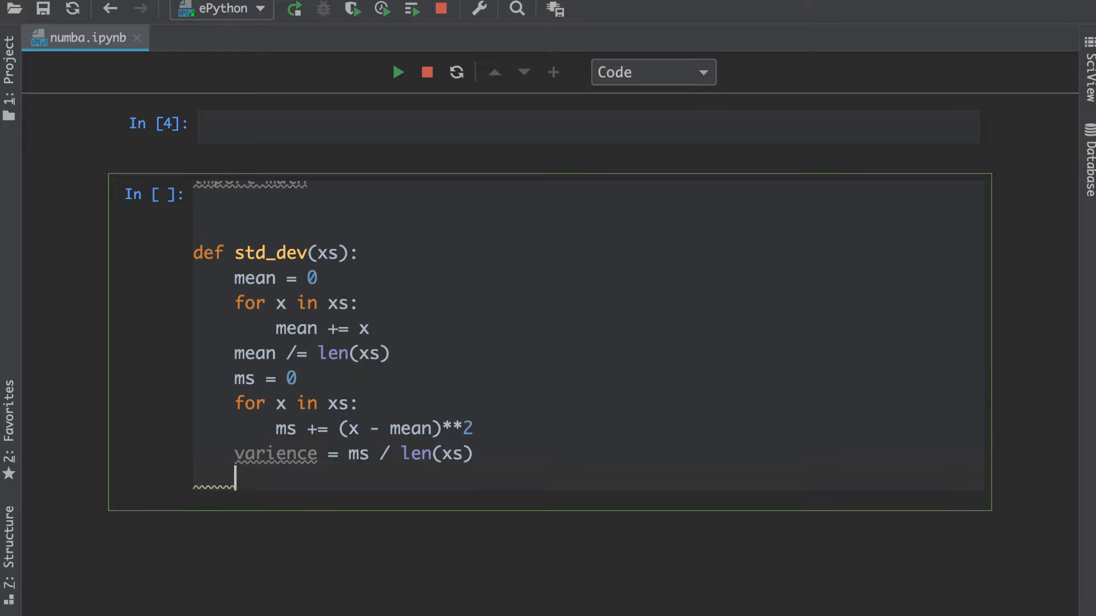
text(std)
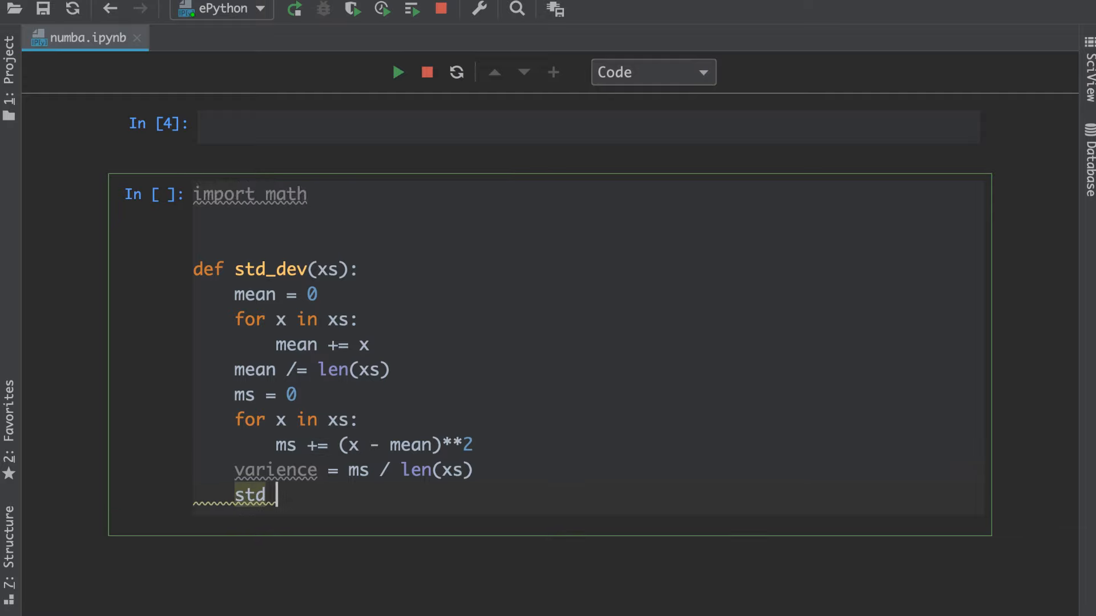
text(= math)
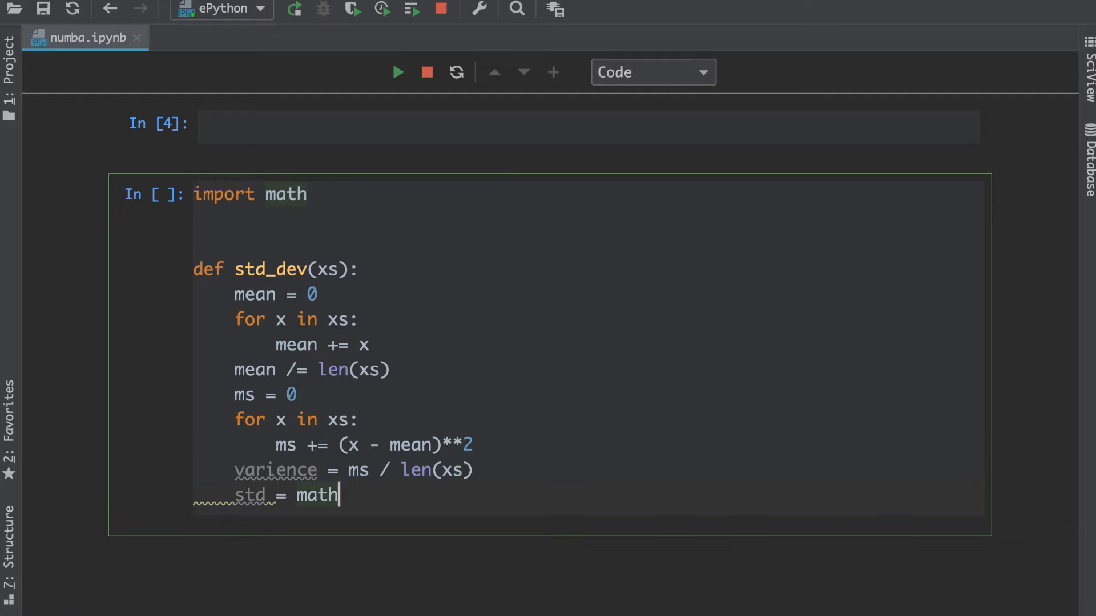
text(.sqrt)
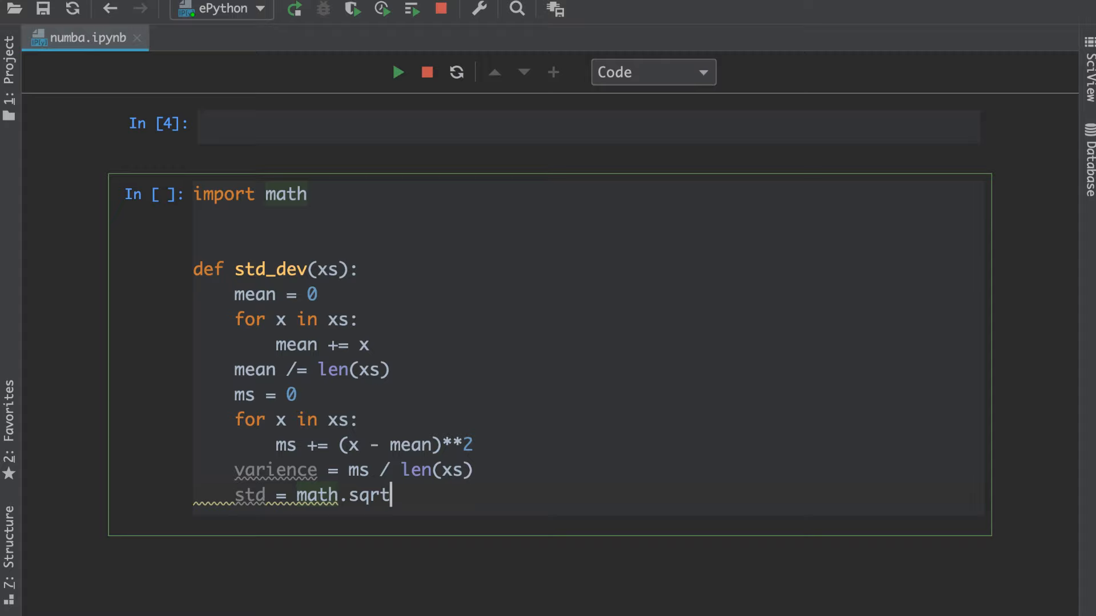
text((varience)
text(return std)
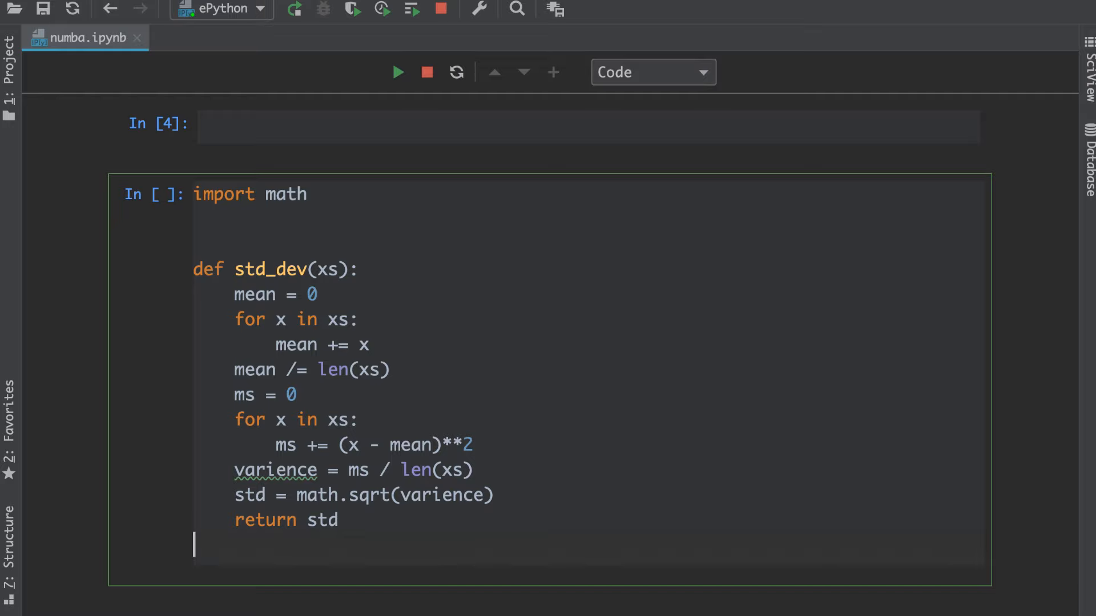
click(398, 72)
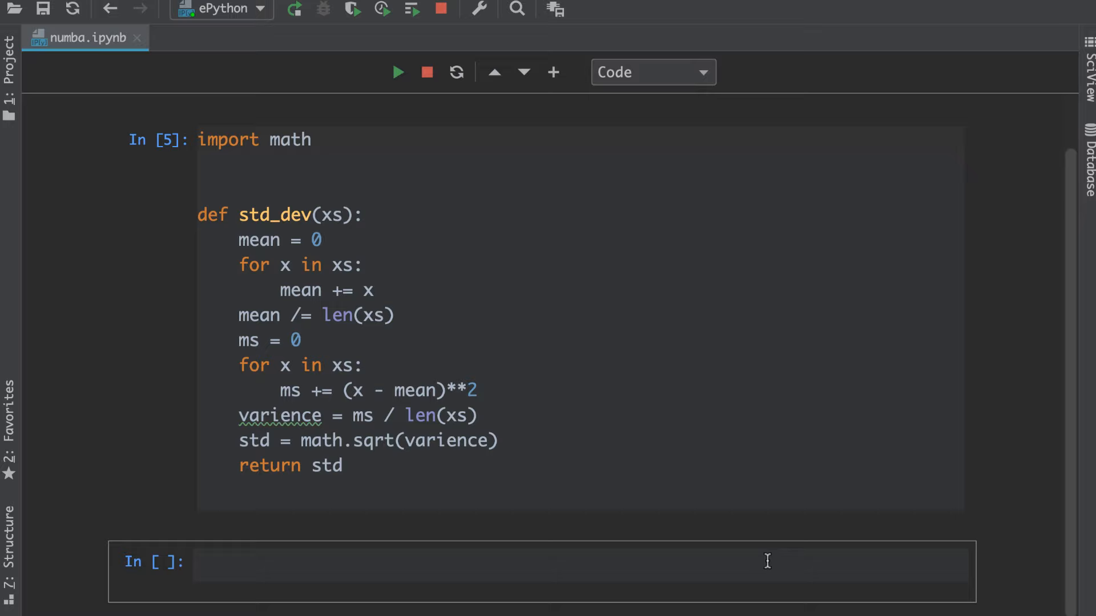
mouse_move(1034, 549)
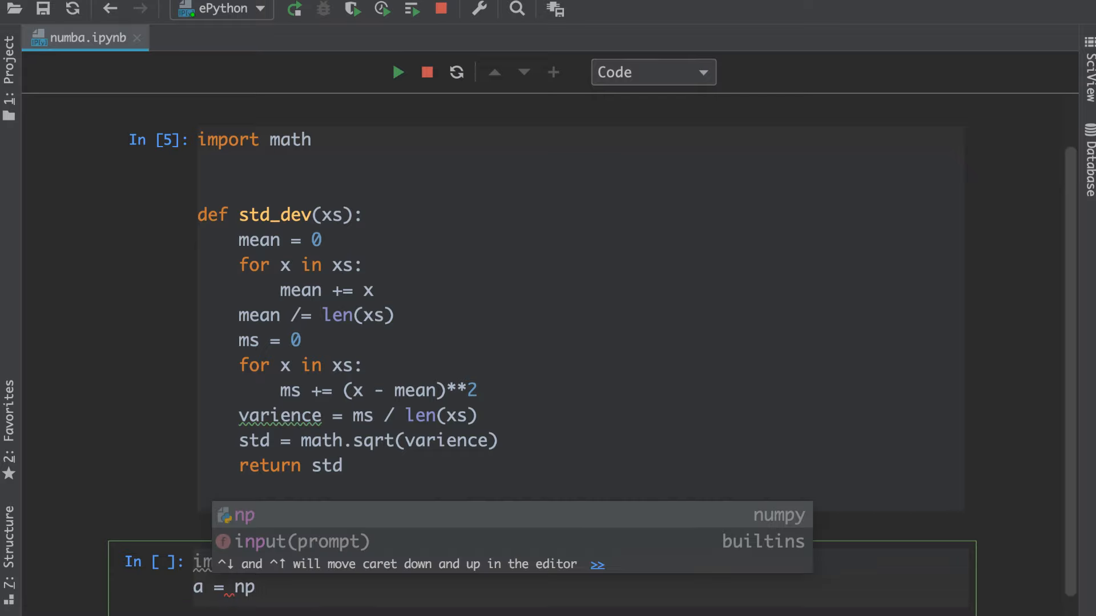
Generate ten million normal samples with np.random.normal, then begin a numba import cell.
text(.random.normal(0, 1, 10000000)
text(std_dev(a)
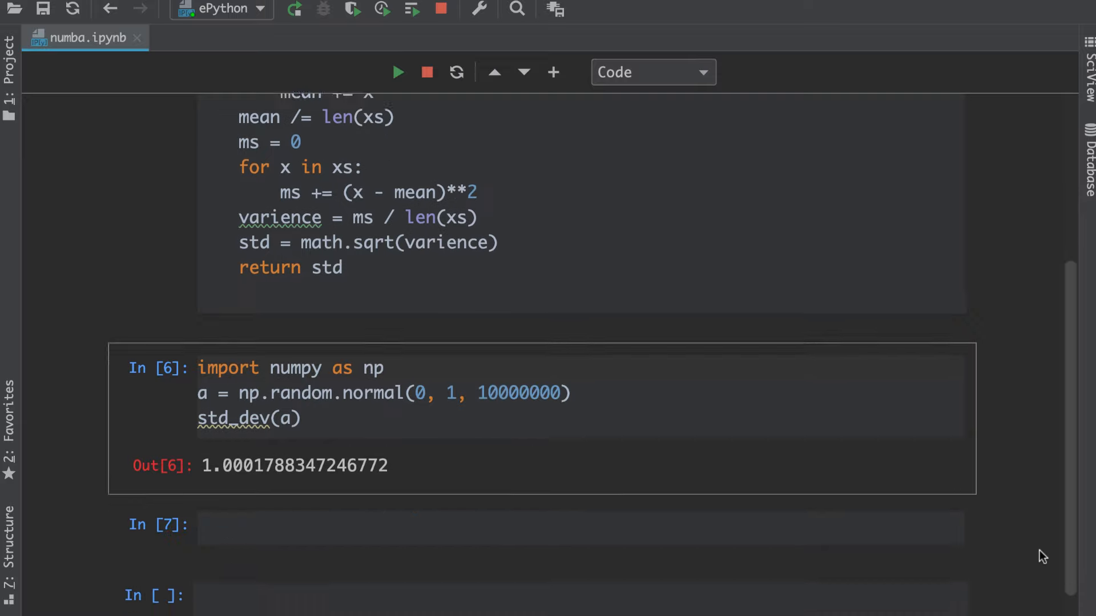
text(from numba import)
text(c_std =)
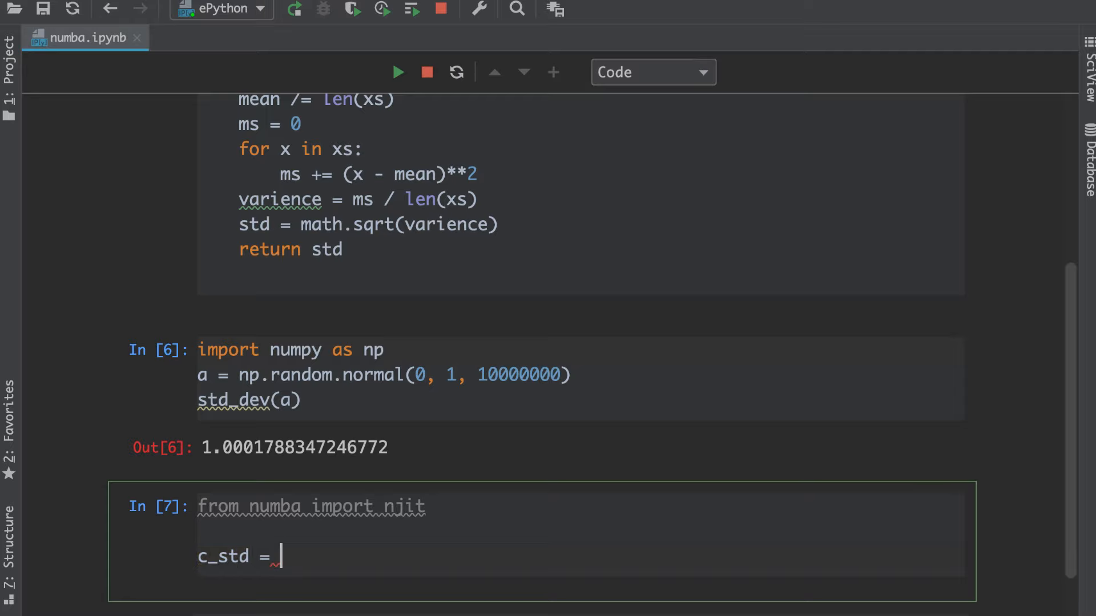
Compile std_dev with njit as c_std and run c_std(a), returning about 1.00018.
text(njit())
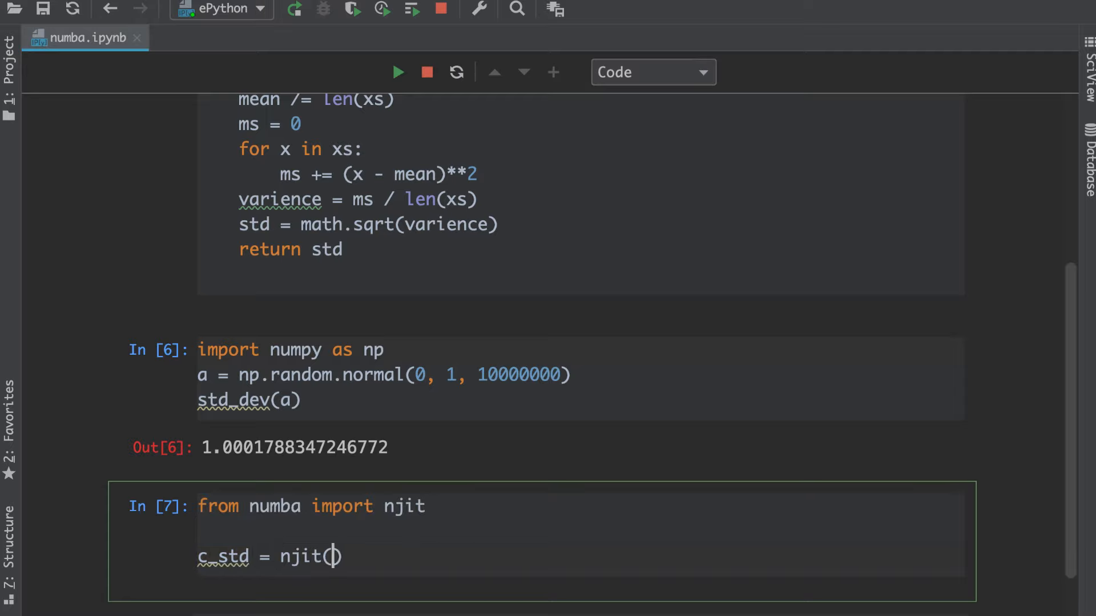
text(std_)
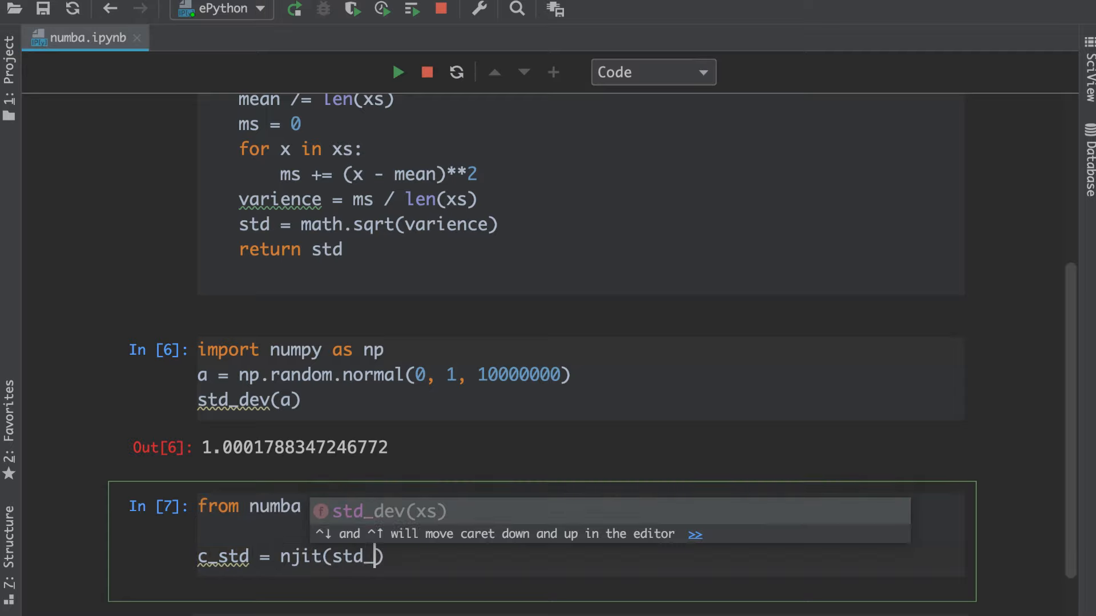
text(dev)
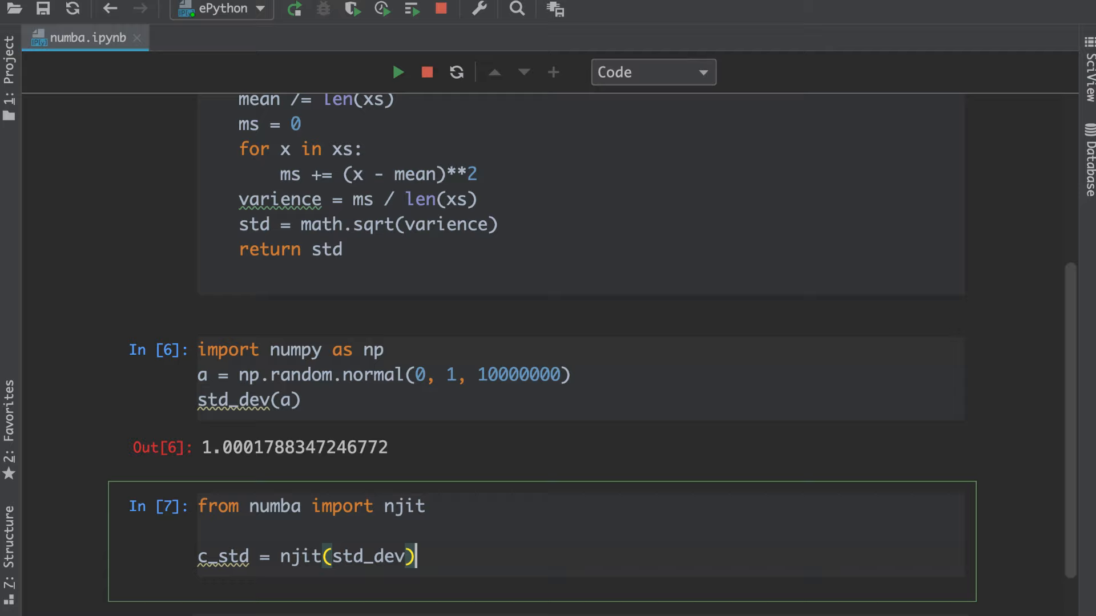
text(a))
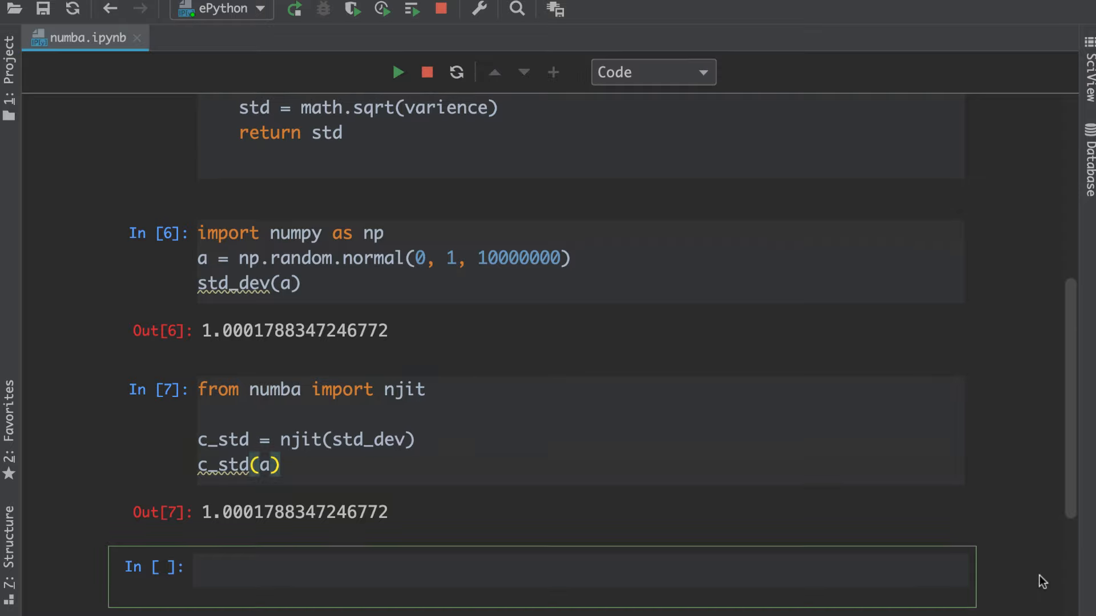
Time std_dev(a) and c_std(a) with %timeit: 7.65 s versus 25 ms per loop.
text(%time)
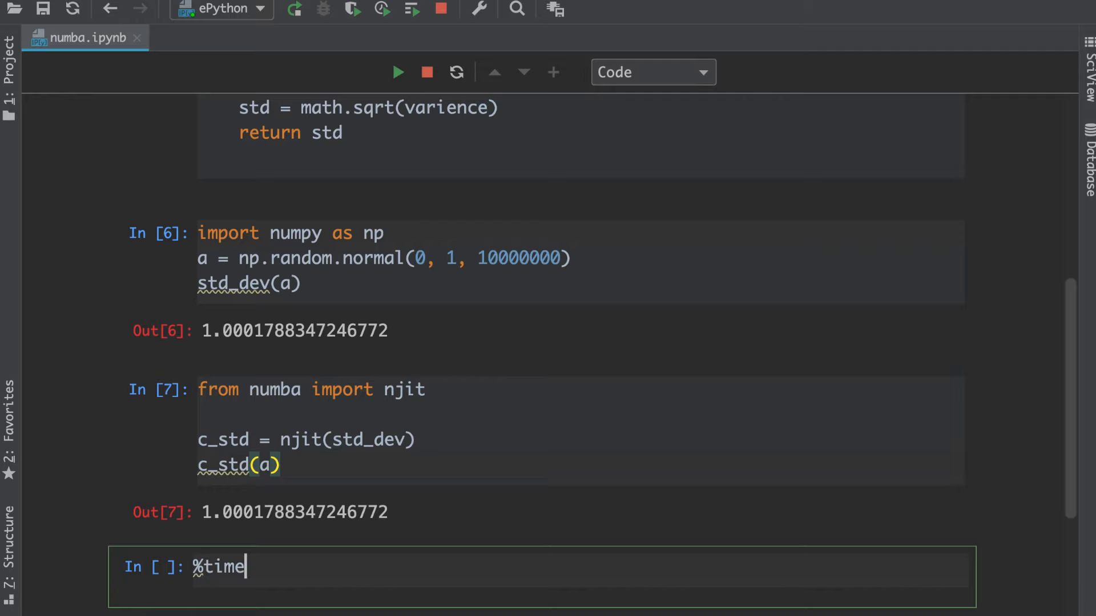
text(it)
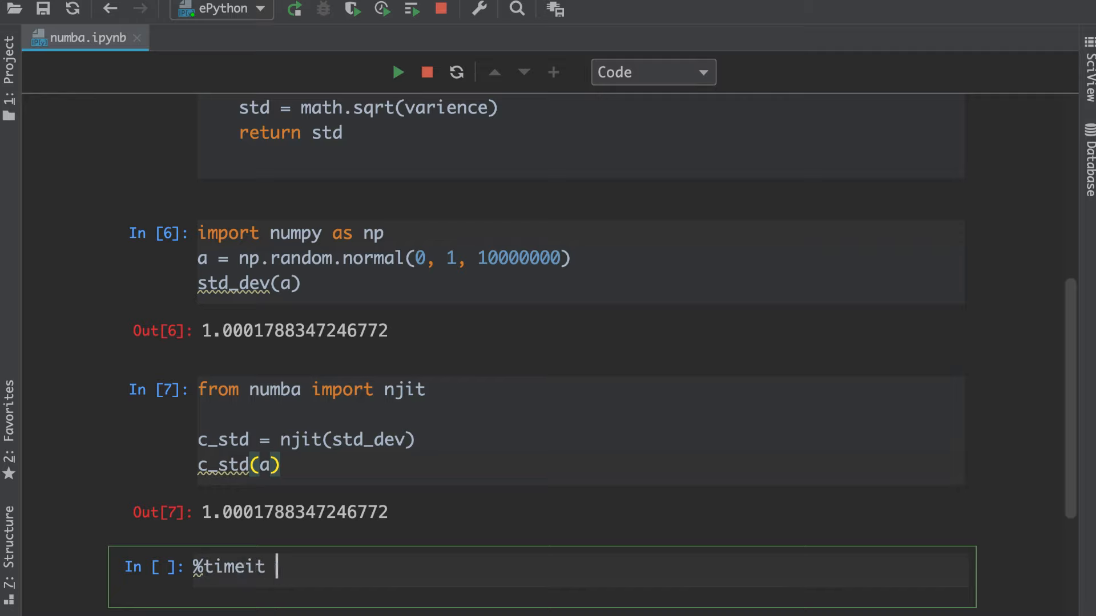
text(std_)
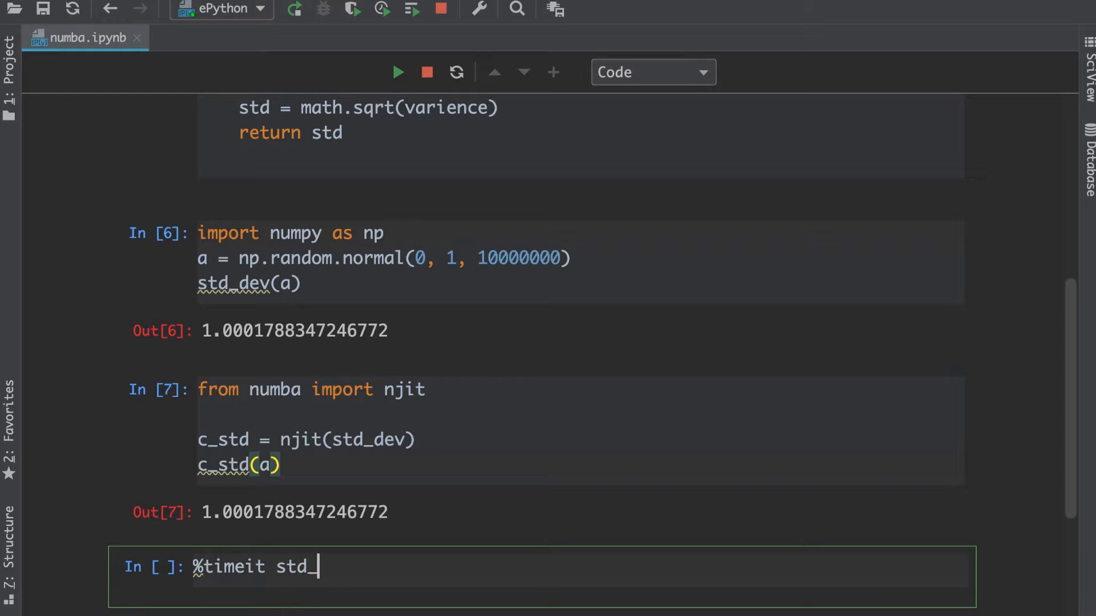
text(dev(a))
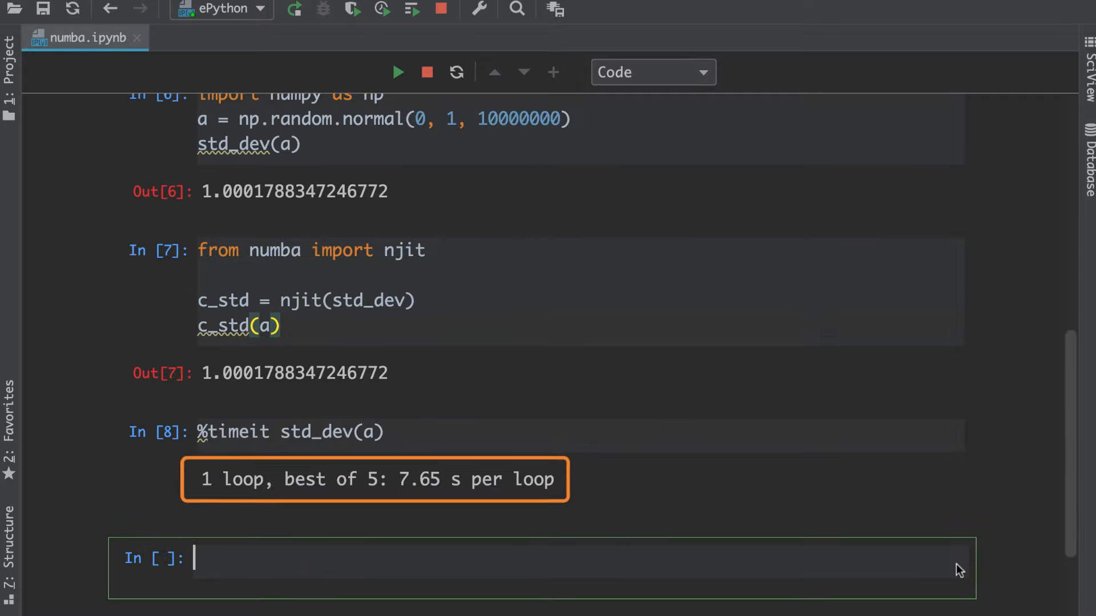
text(%timeit c_std(a)
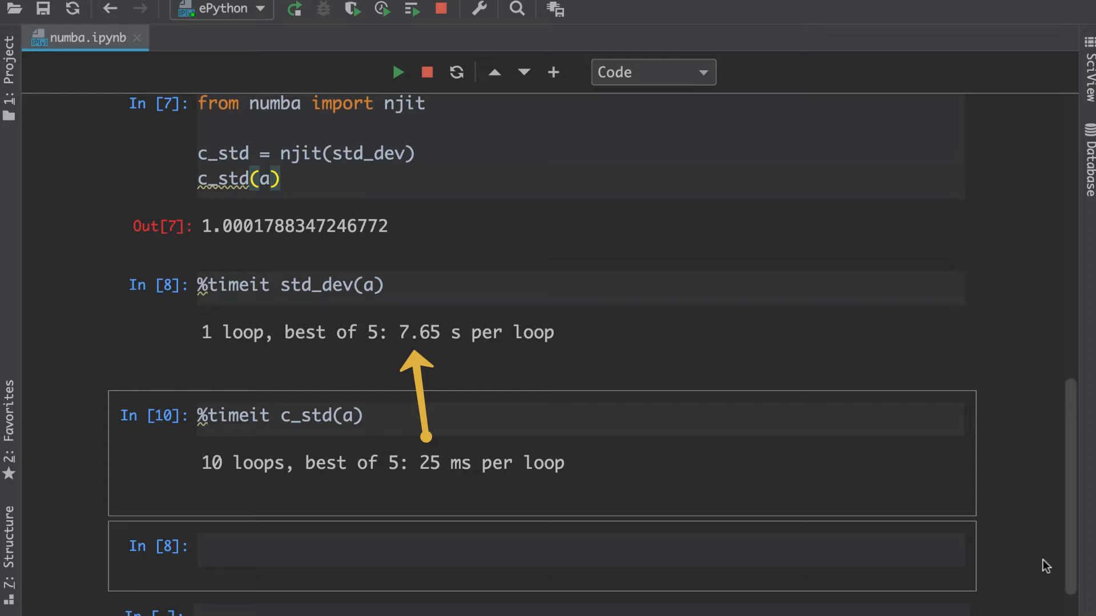
Run numpy's a.std() and time it with %timeit, measuring 35.9 ms per loop.
scroll(down, 3)
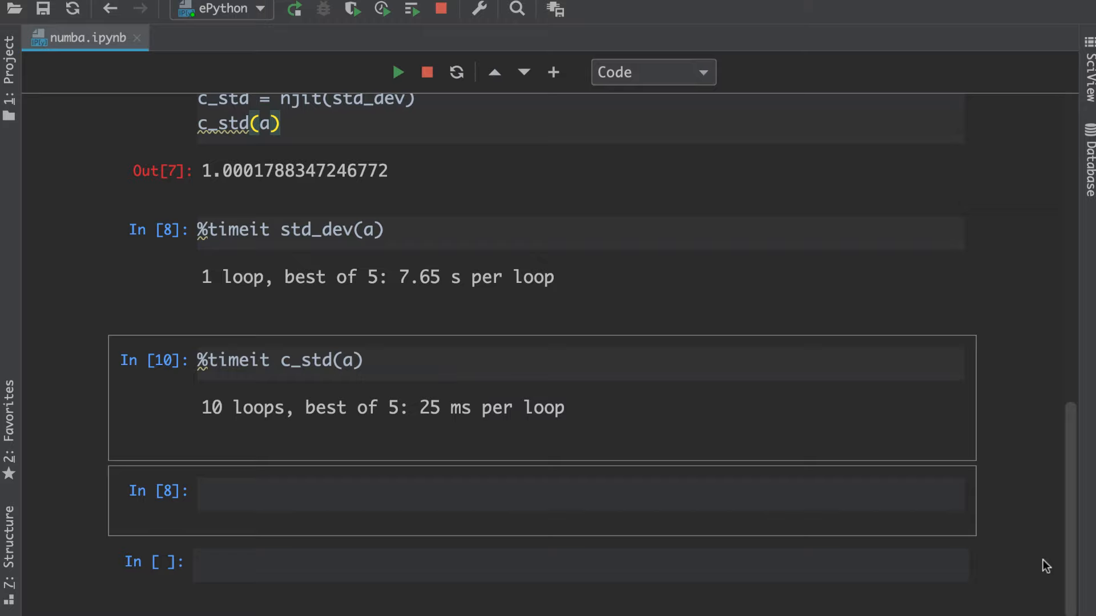
mouse_move(955, 558)
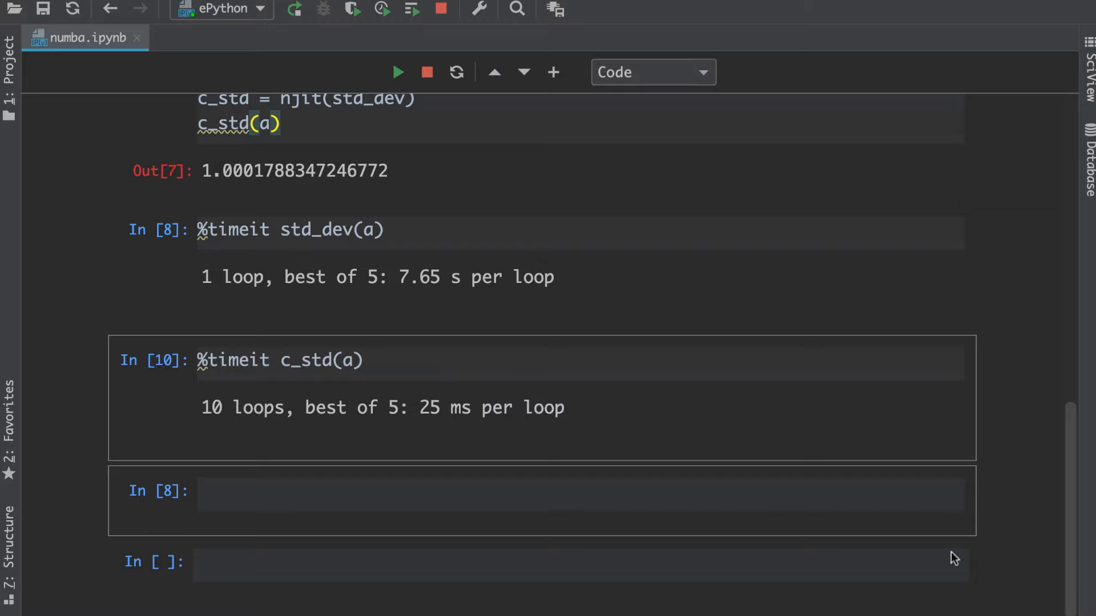
text(a.std()
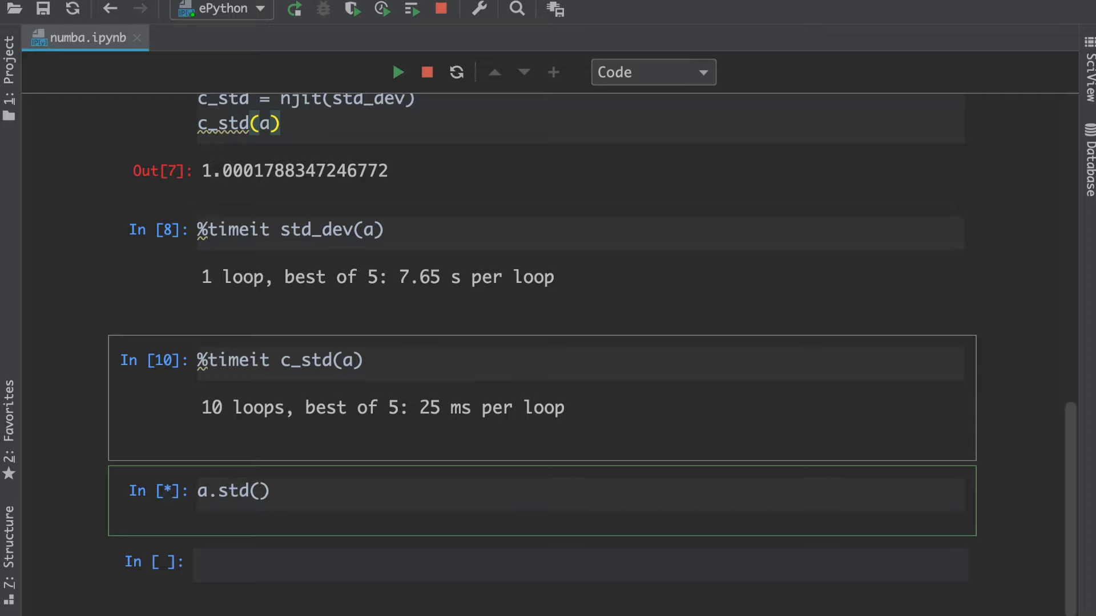
click(397, 72)
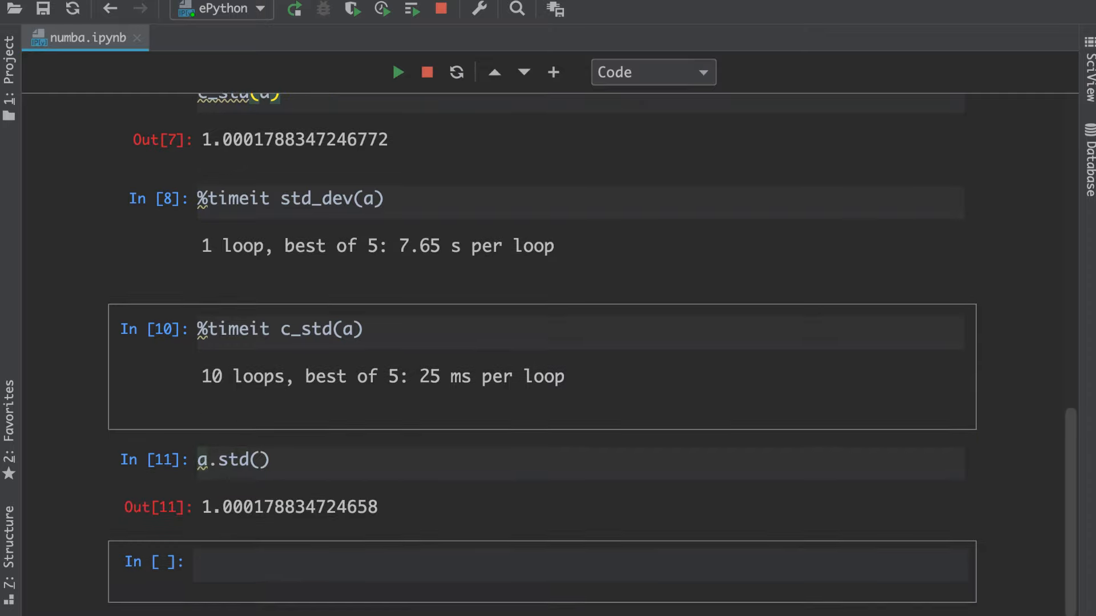
click(559, 563)
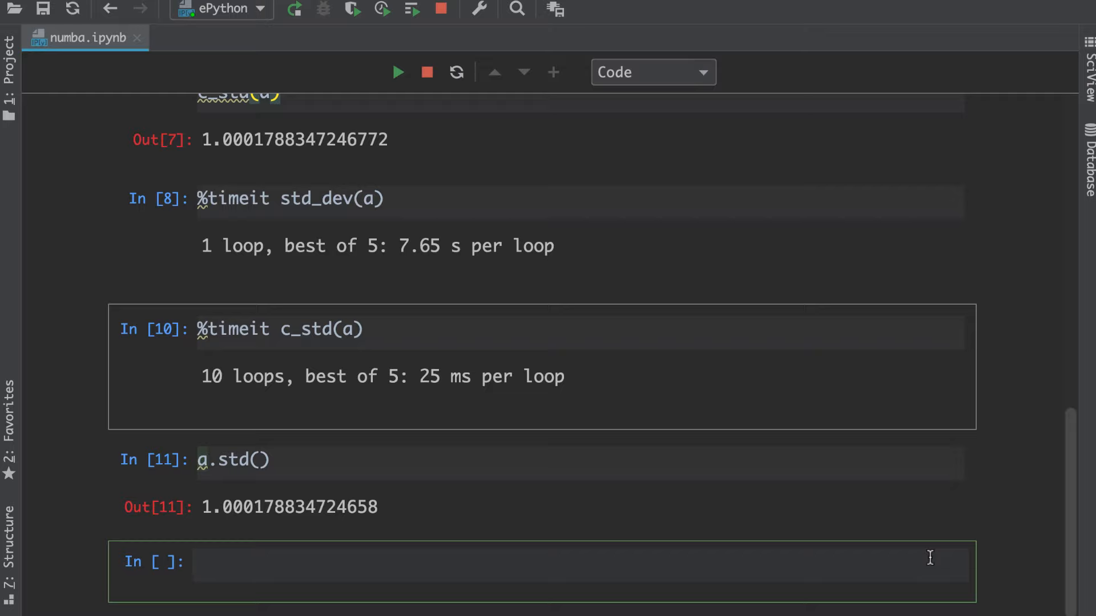
text(%timeit a.std()
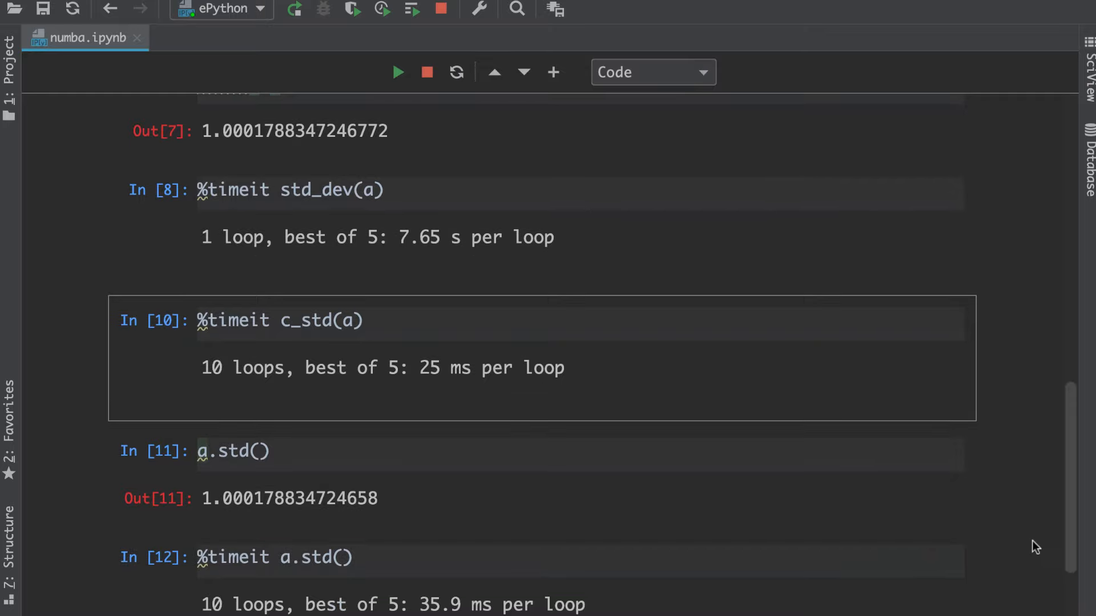
scroll(down, 3)
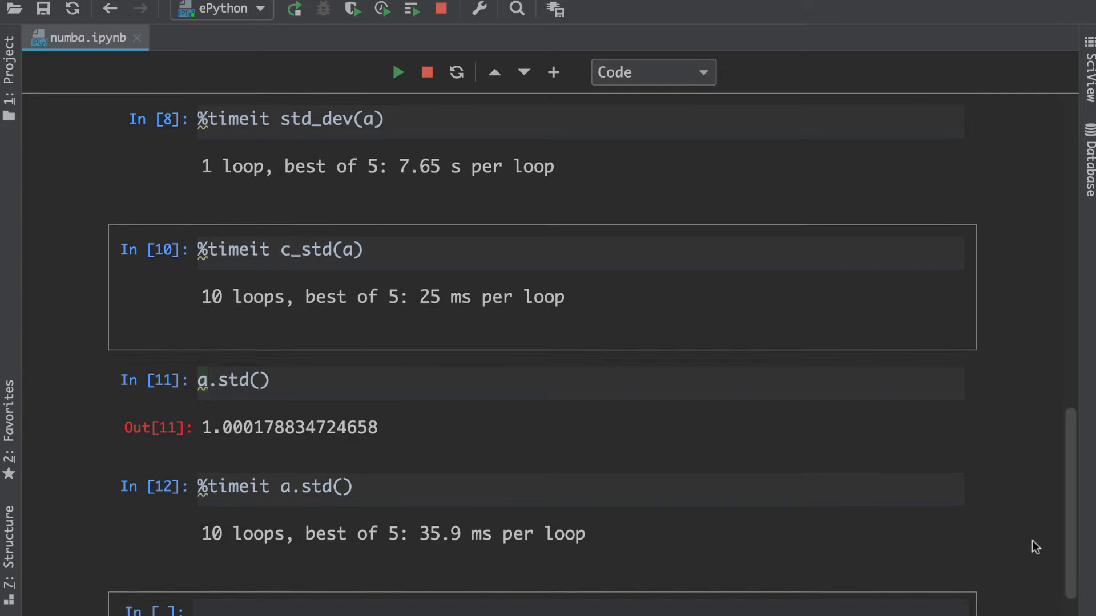